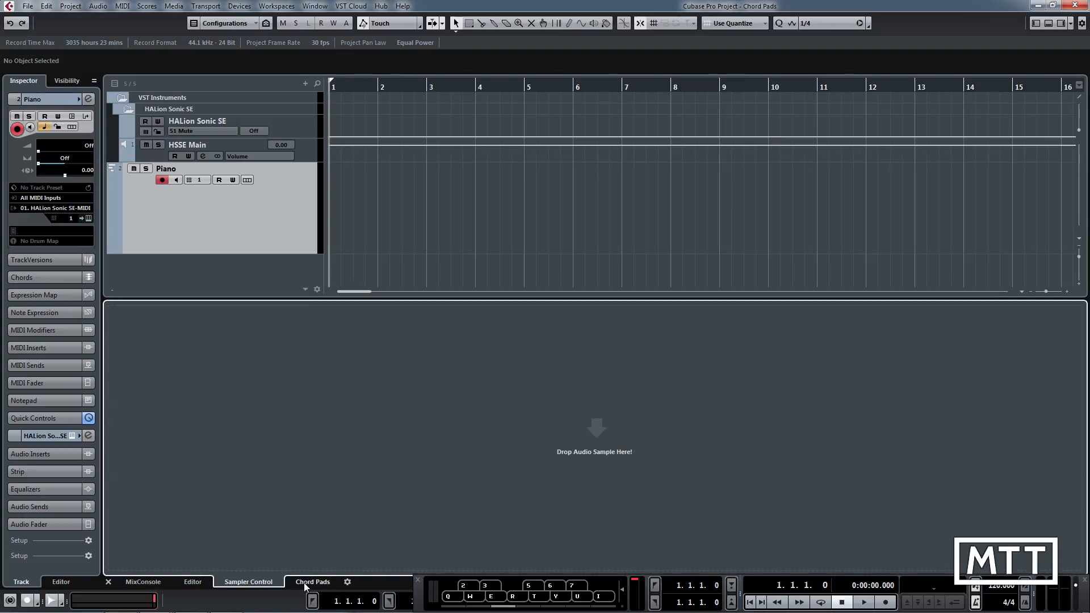
Show the Chord Pads panel for the Piano track in the lower zone.
click(313, 581)
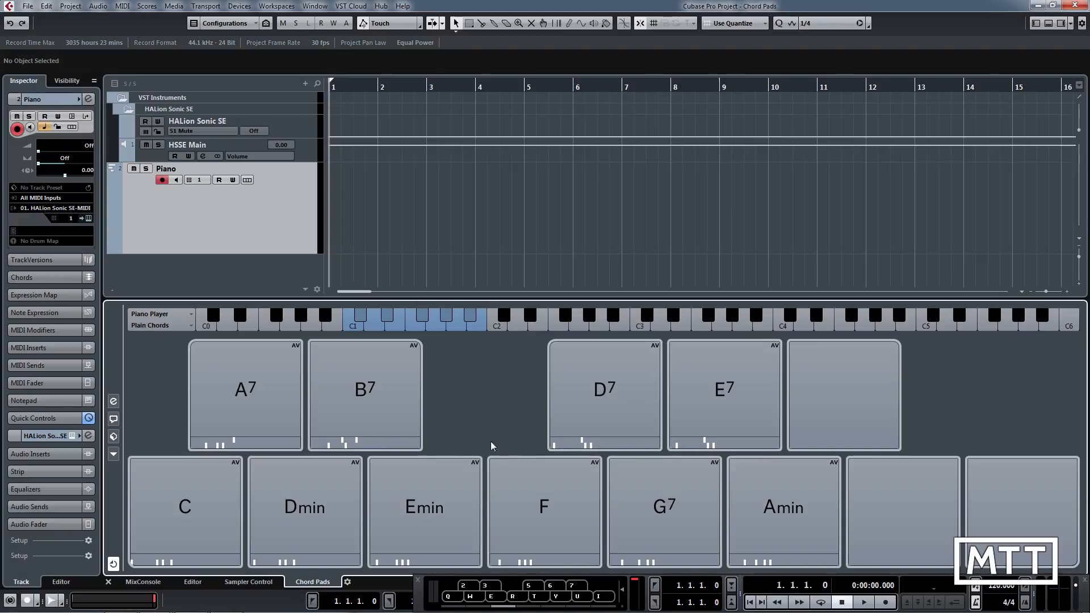
mouse_move(498, 453)
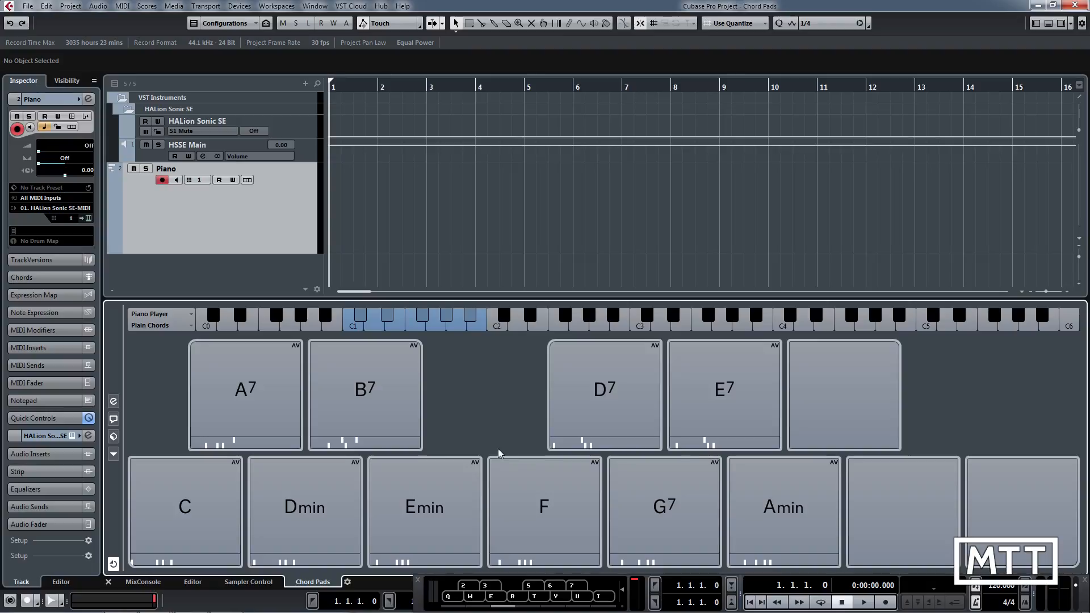
mouse_move(258, 172)
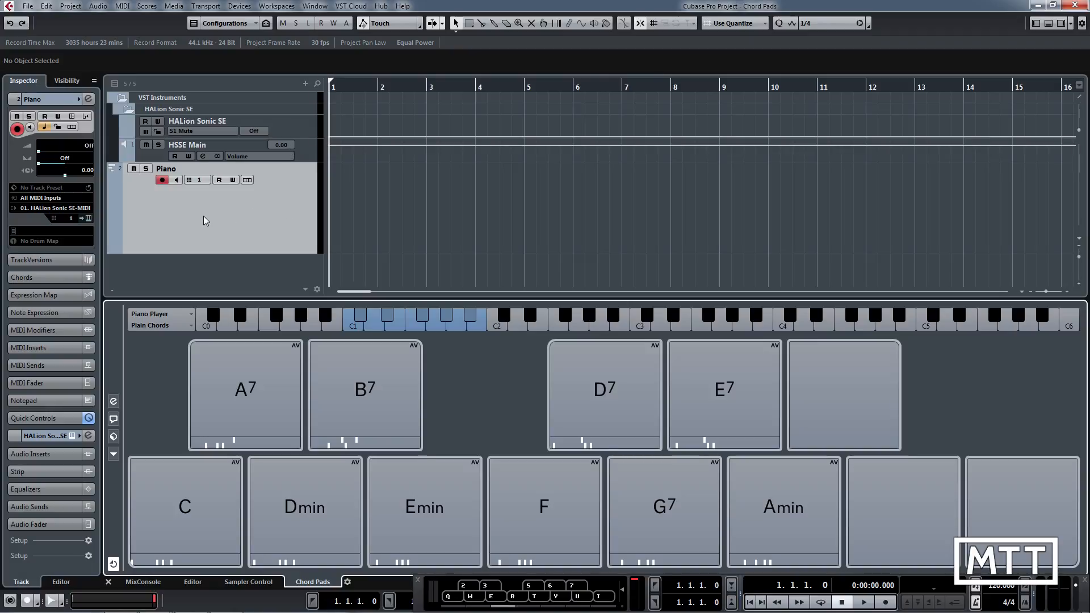
mouse_move(235, 299)
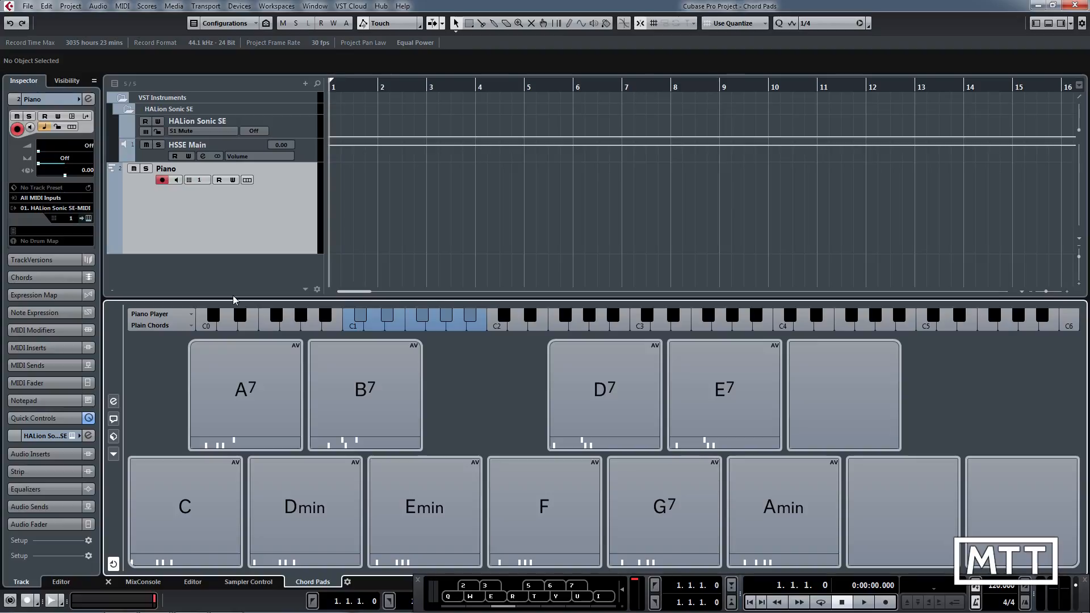
click(245, 394)
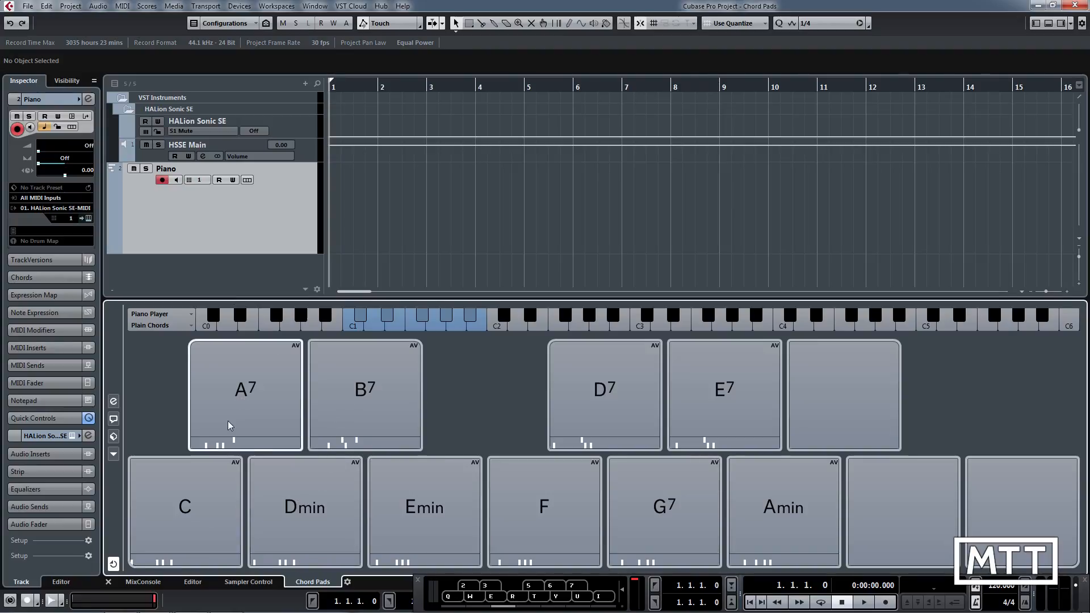
click(184, 507)
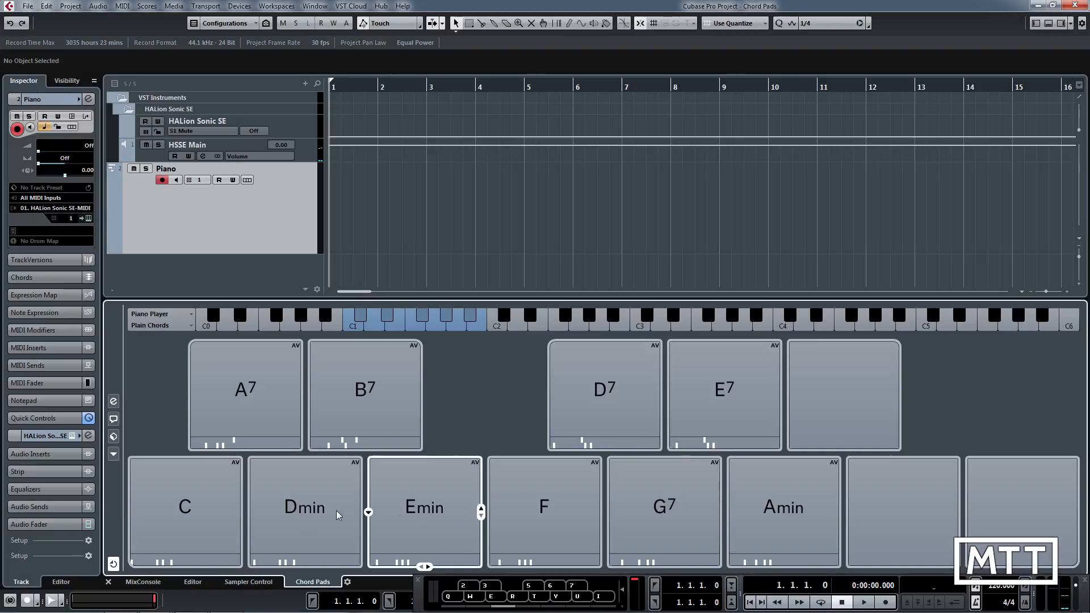
click(424, 507)
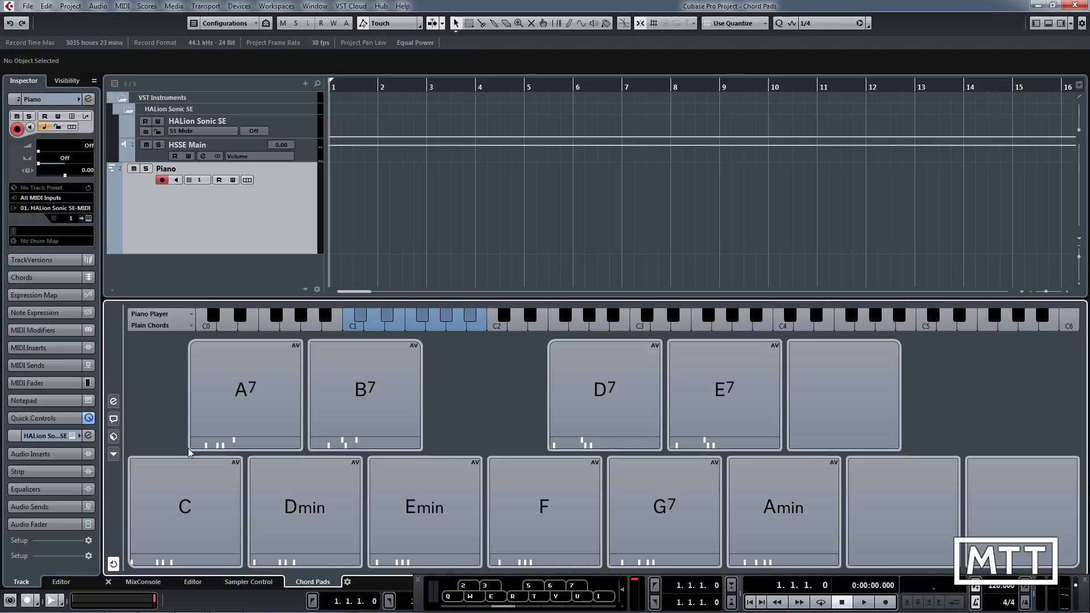
mouse_move(186, 470)
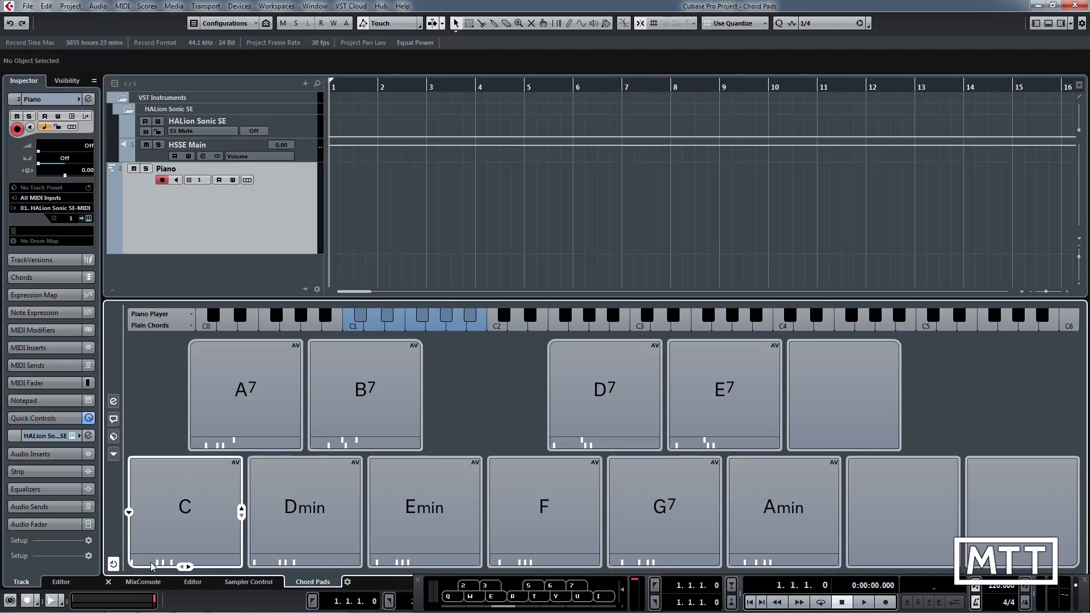
mouse_move(172, 562)
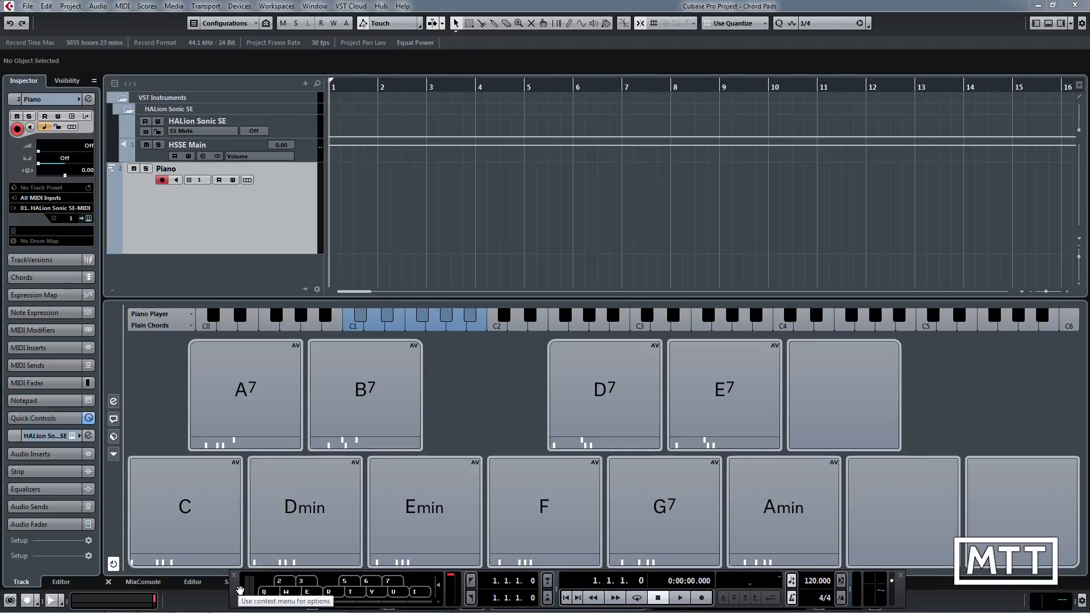
mouse_move(200, 599)
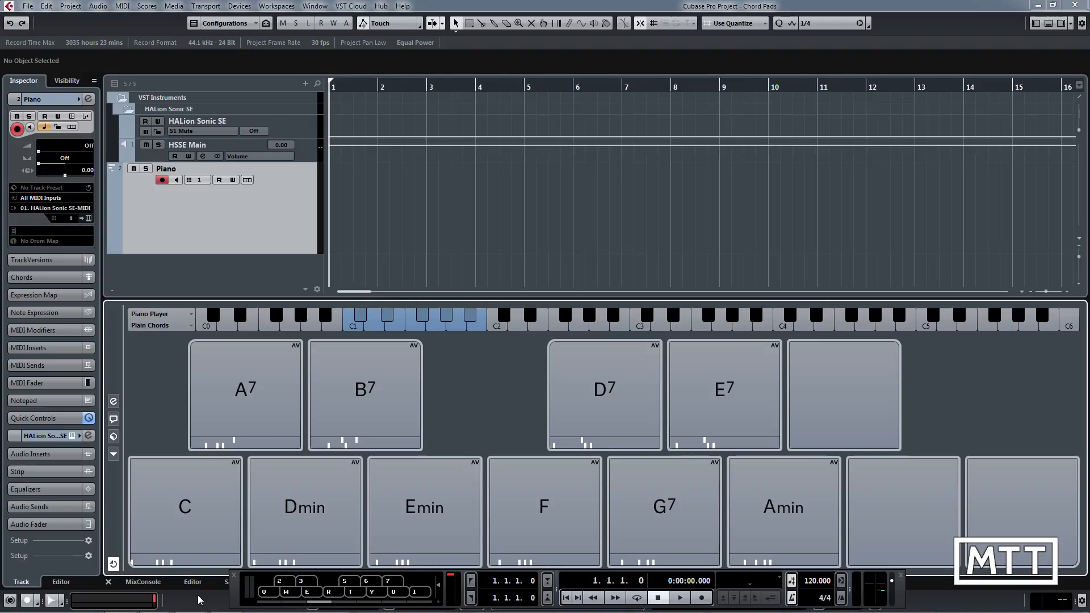
click(185, 508)
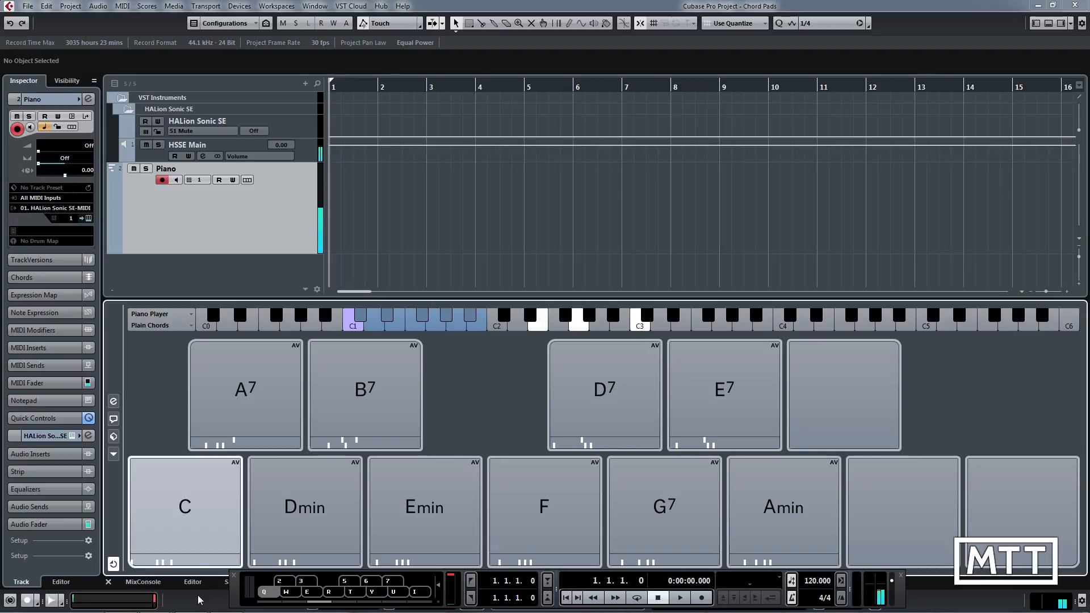
click(185, 506)
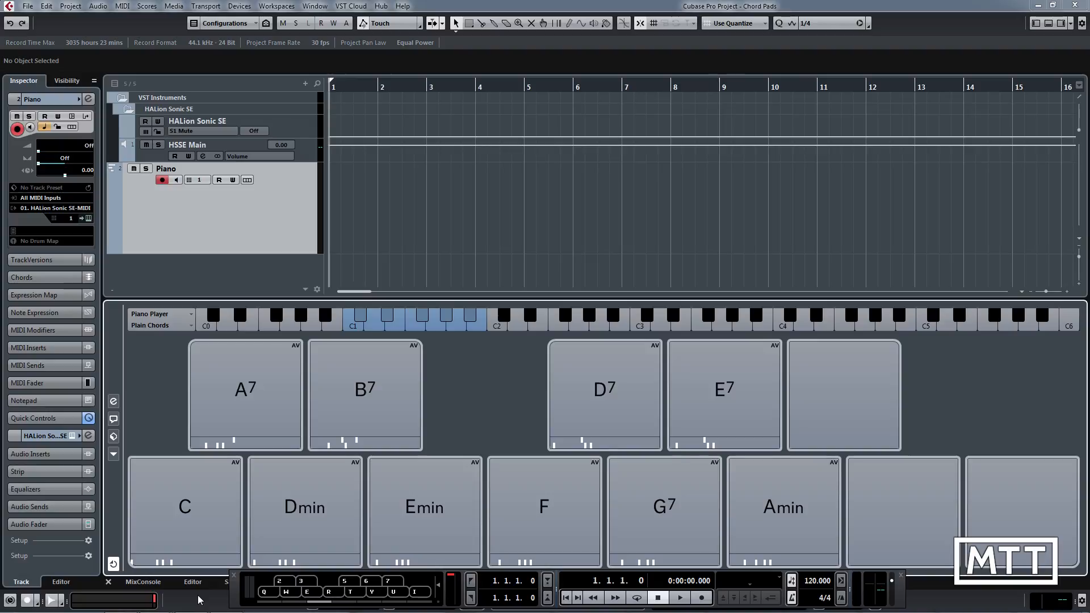
click(679, 597)
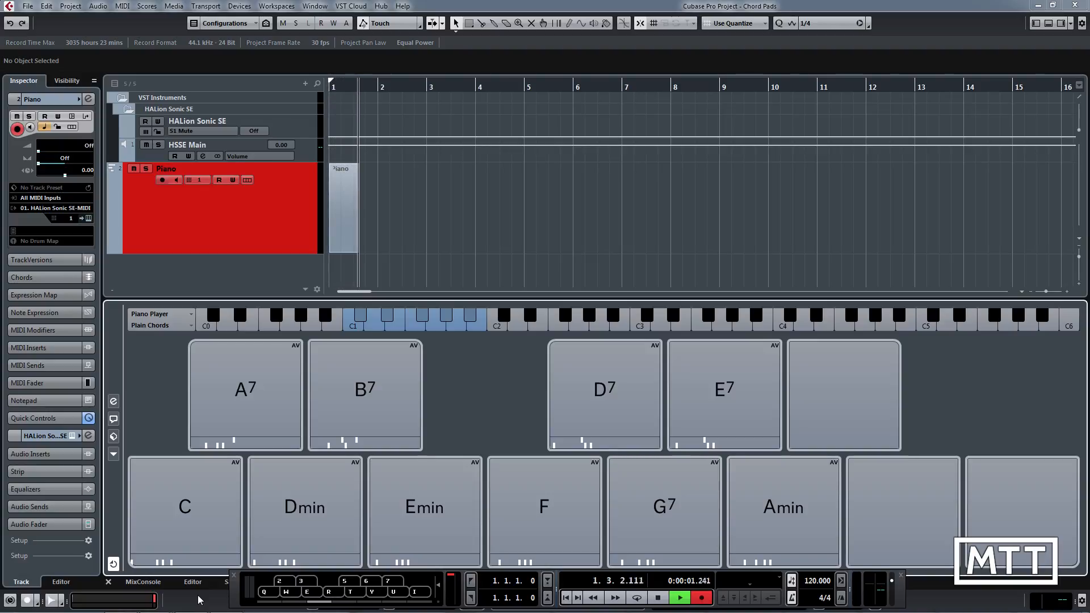
Record a six-bar chord progression onto the Piano track by triggering the C, F and G7 pads.
click(305, 506)
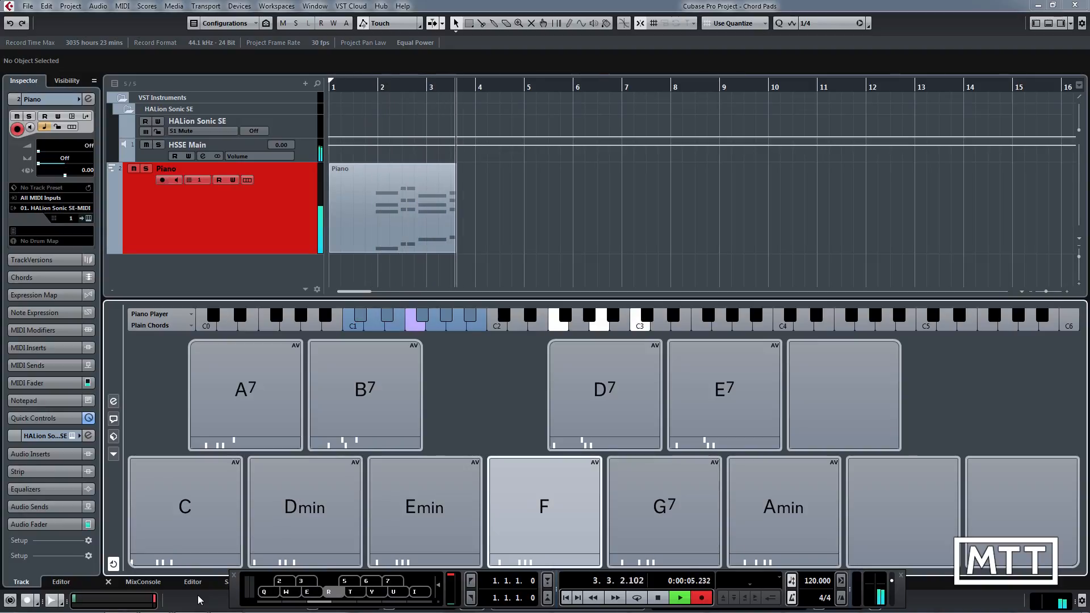
click(724, 388)
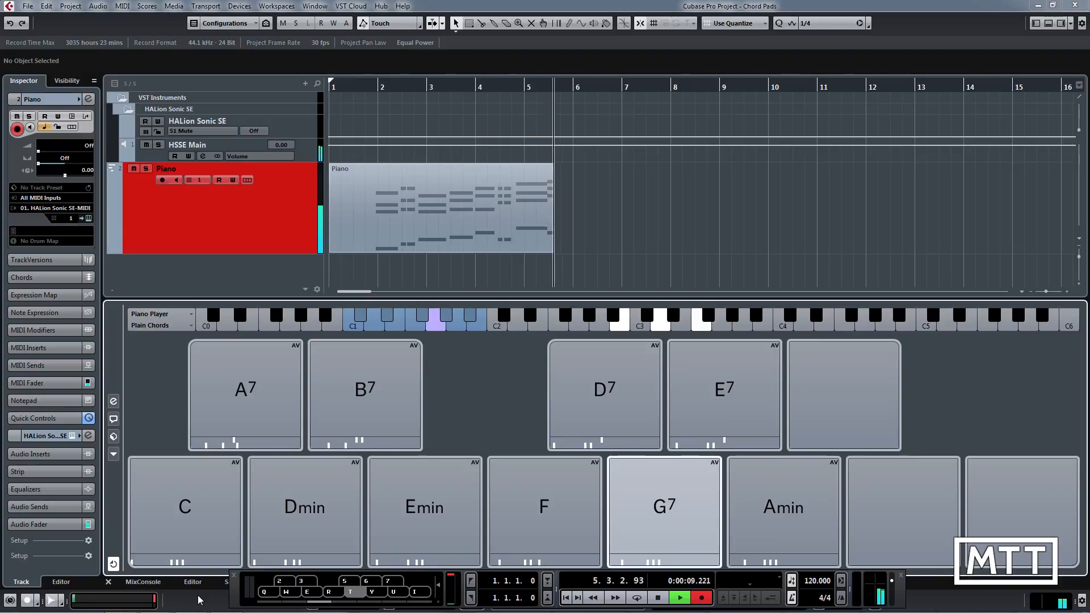
click(184, 506)
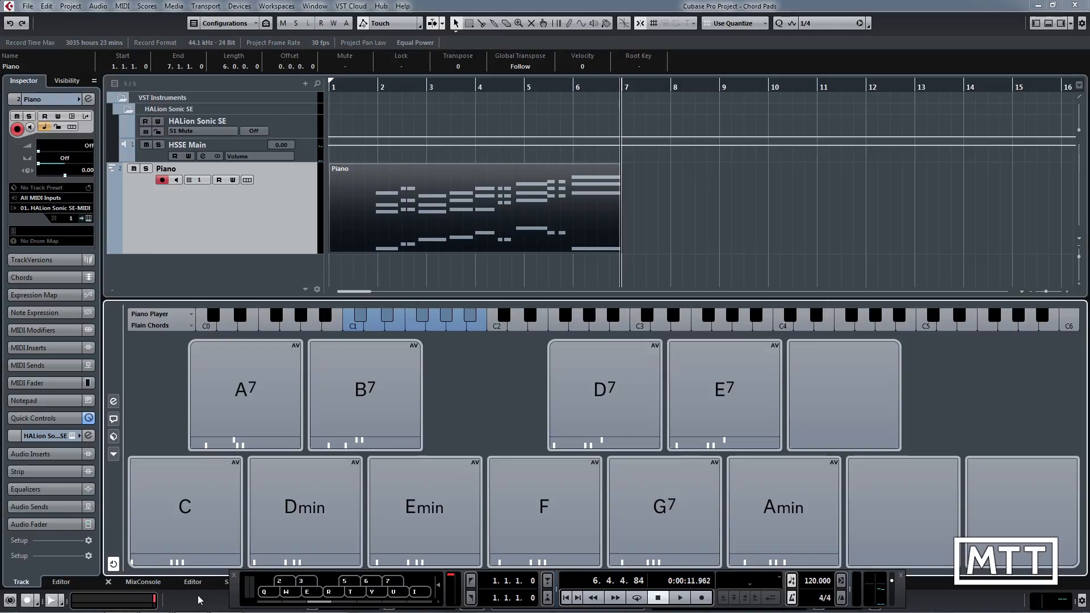
mouse_move(237, 590)
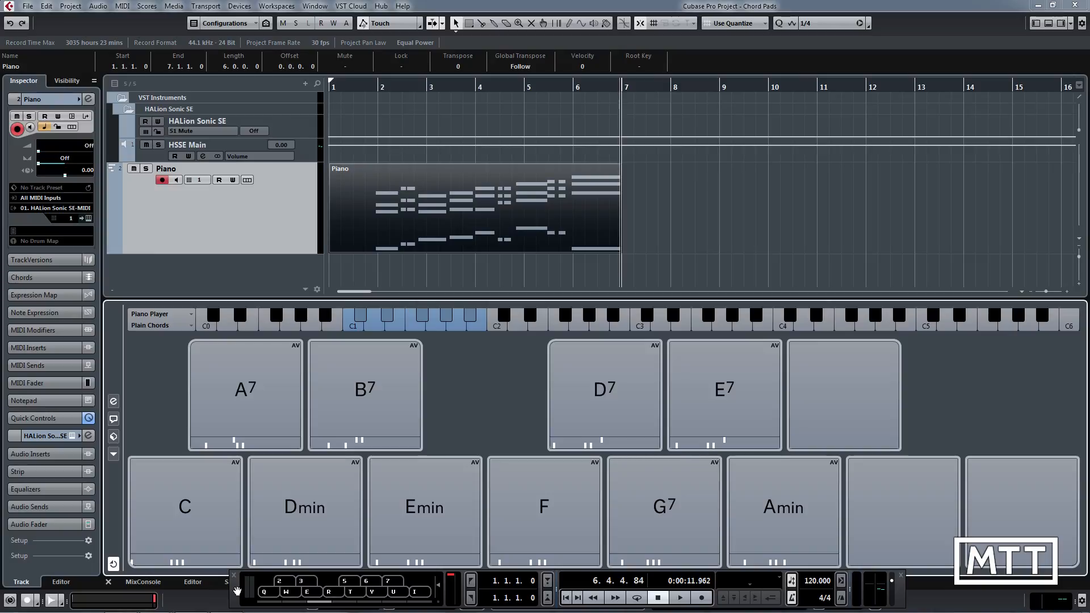
mouse_move(274, 574)
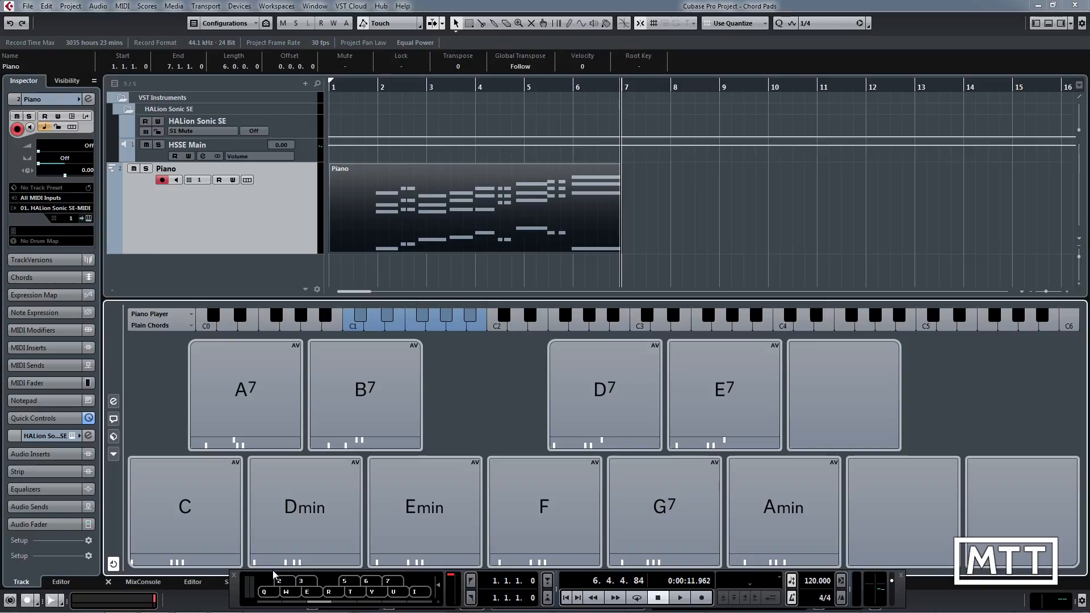
mouse_move(278, 573)
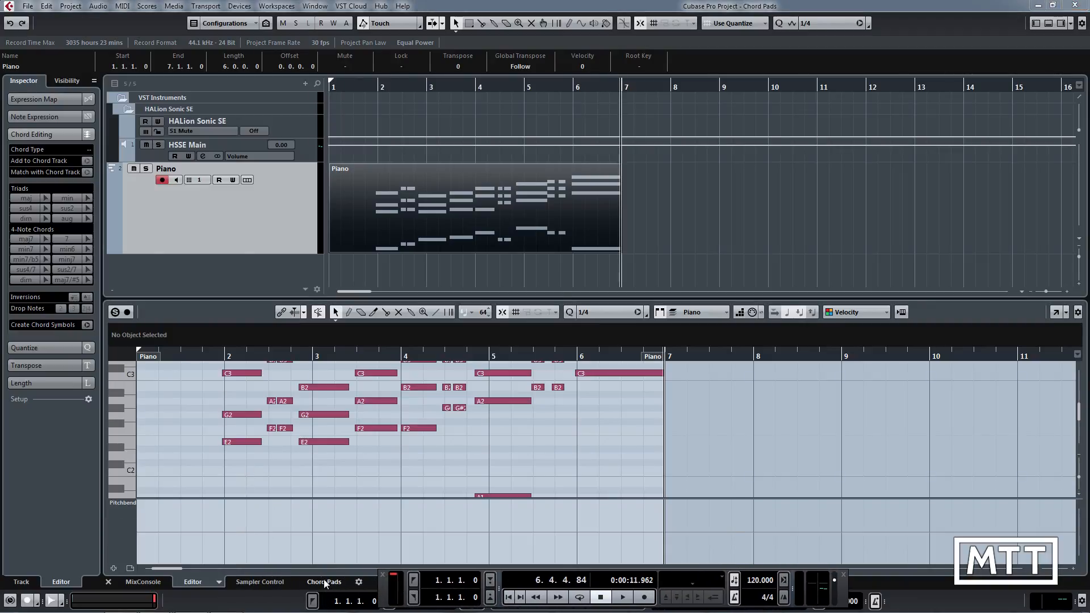
Return from the Key Editor to the Chord Pads and play the C pad voiced across three octaves.
click(324, 581)
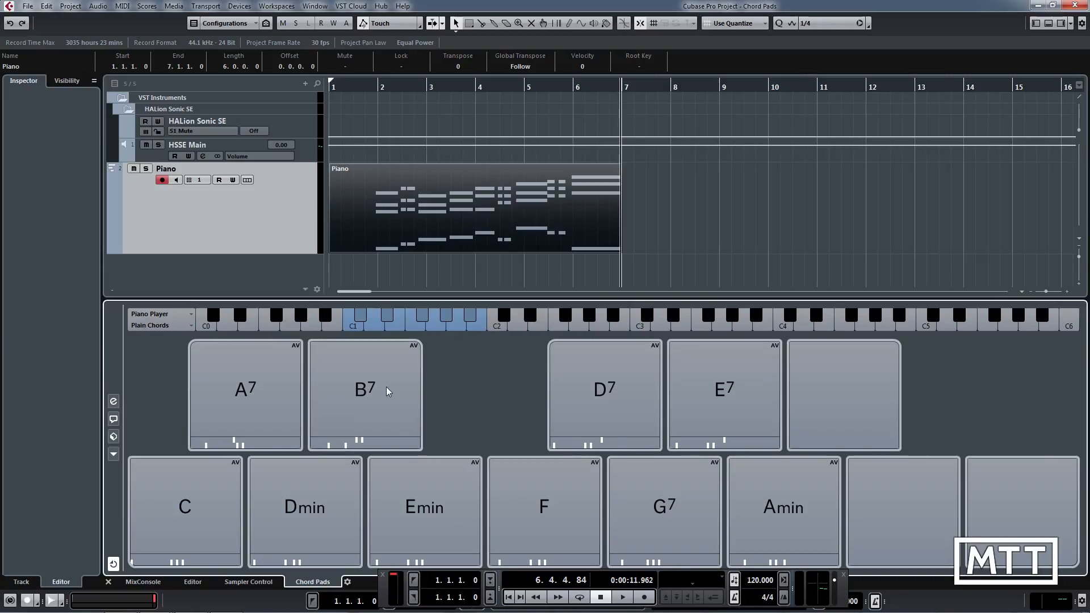
mouse_move(334, 400)
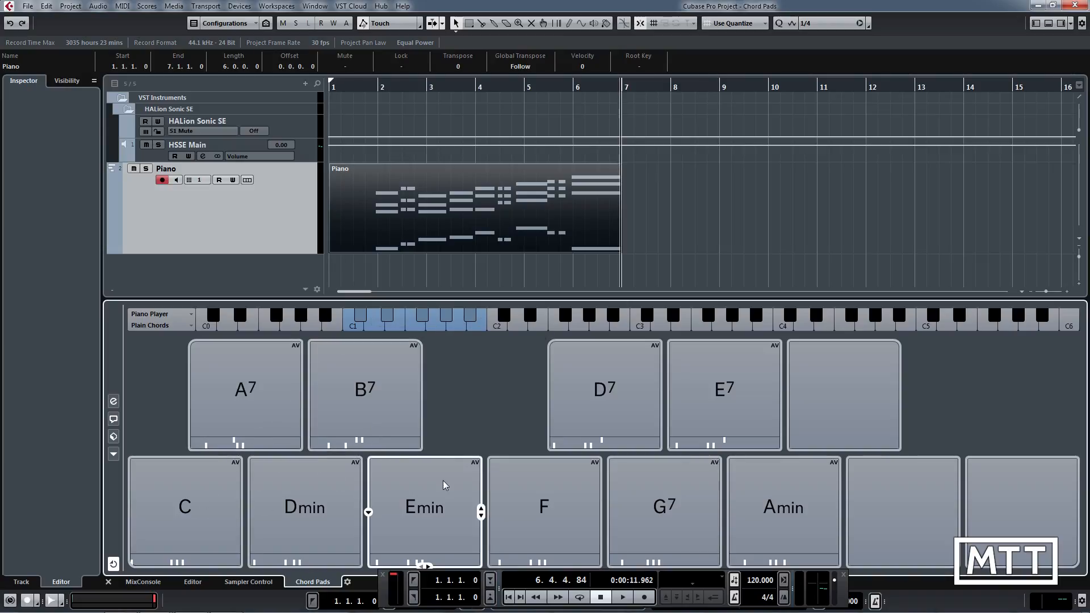
mouse_move(503, 497)
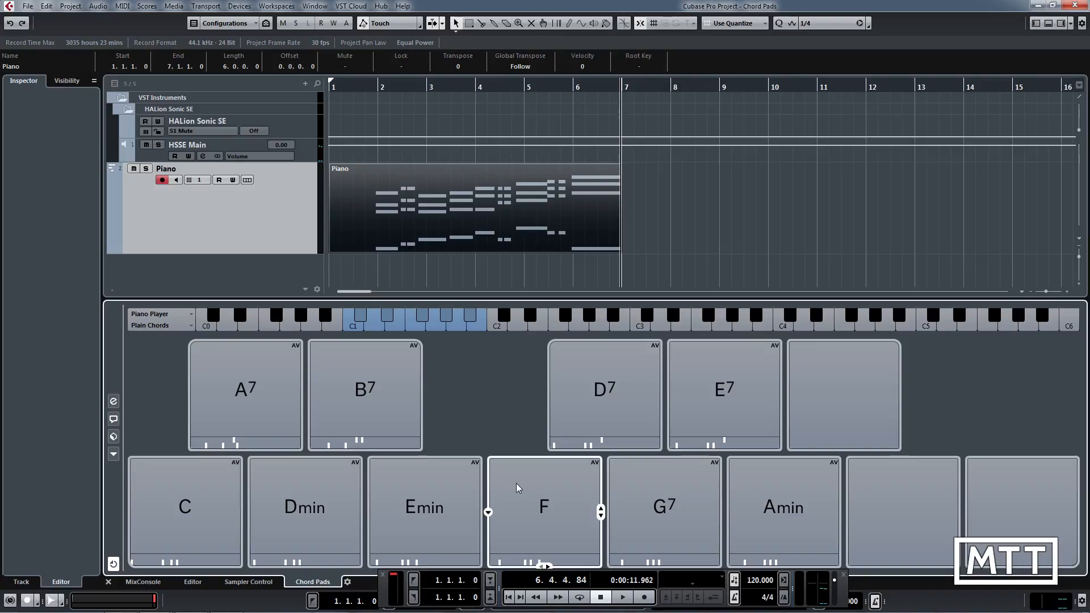
mouse_move(480, 504)
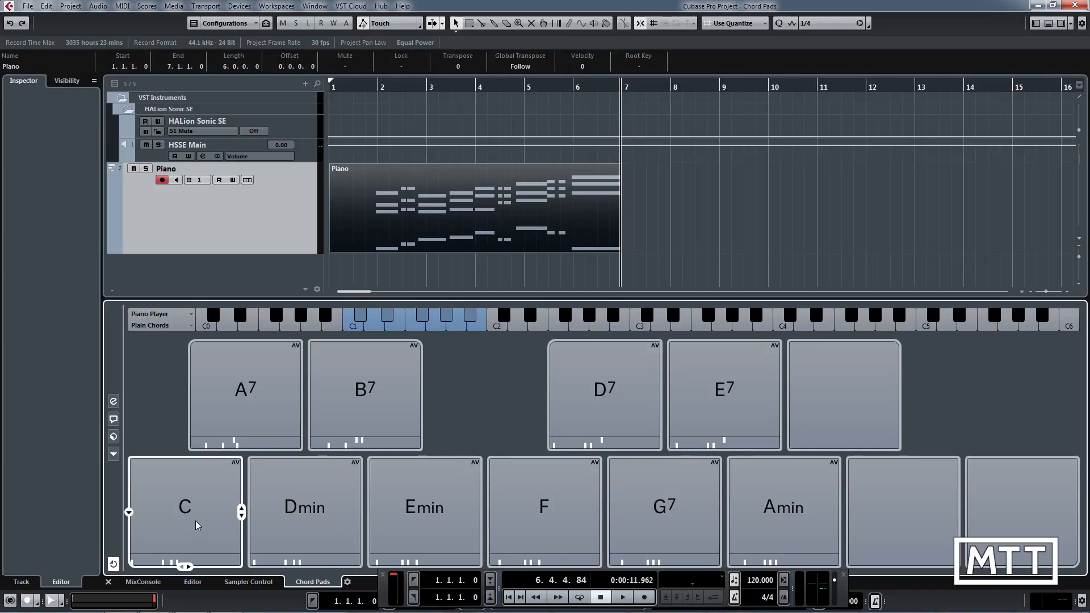
mouse_move(242, 511)
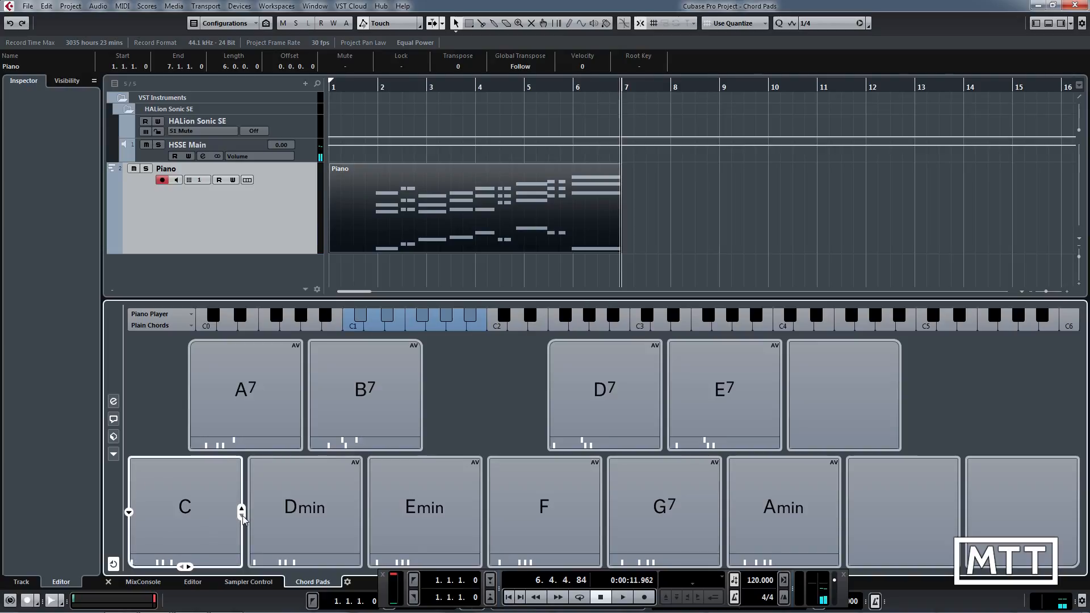
click(184, 506)
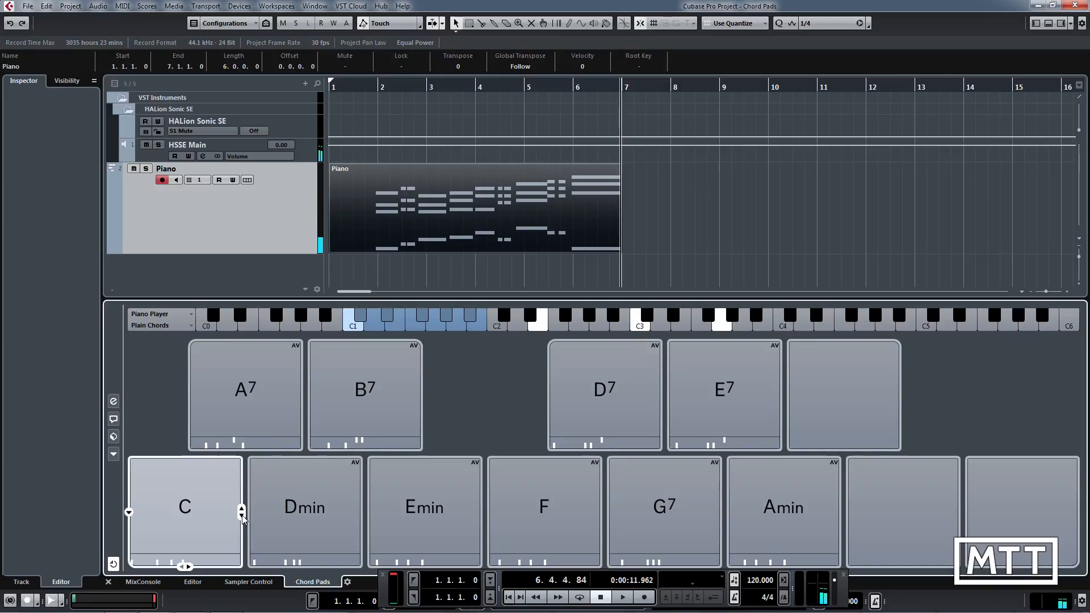
Trigger the C pad again to change its voicing before adding the 7, 9 and 13 tensions.
click(184, 506)
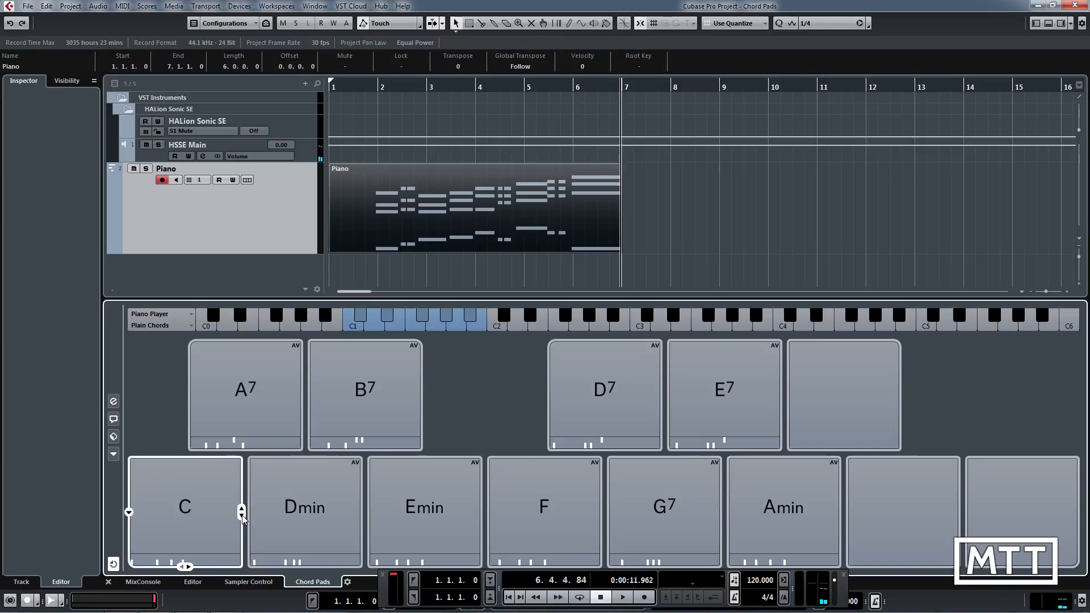
mouse_move(229, 546)
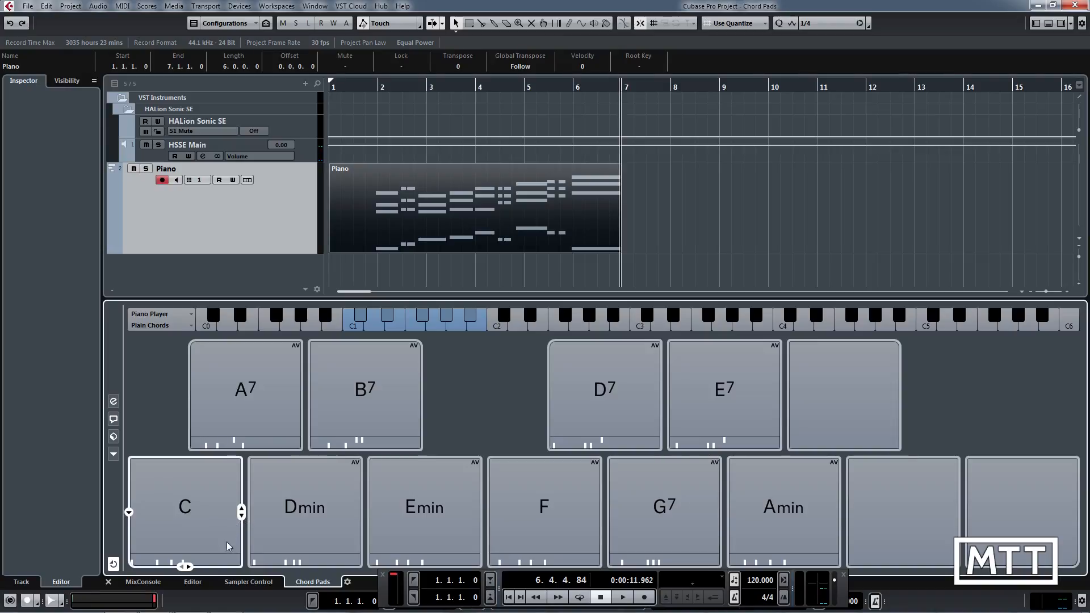
mouse_move(233, 513)
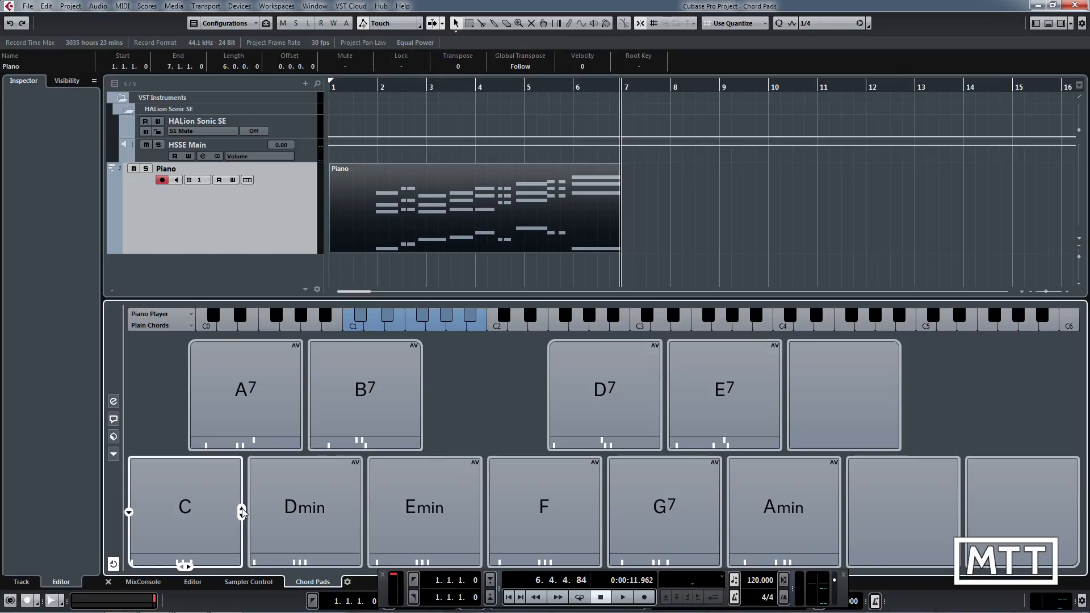
mouse_move(235, 527)
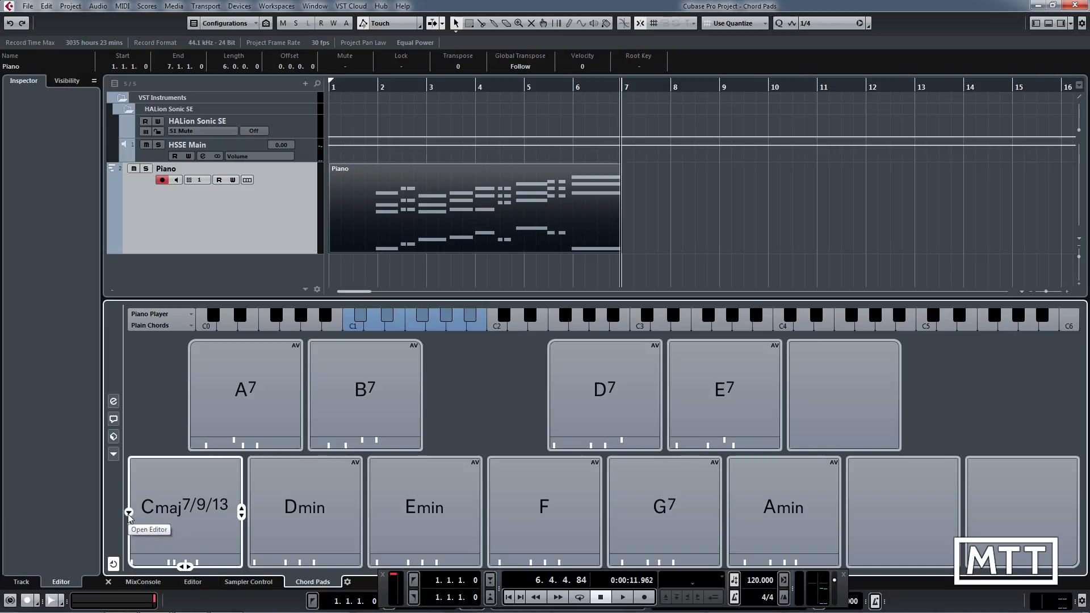
Set the C pad to C major with E in the bass (C/E) in the Chord Editor.
click(129, 513)
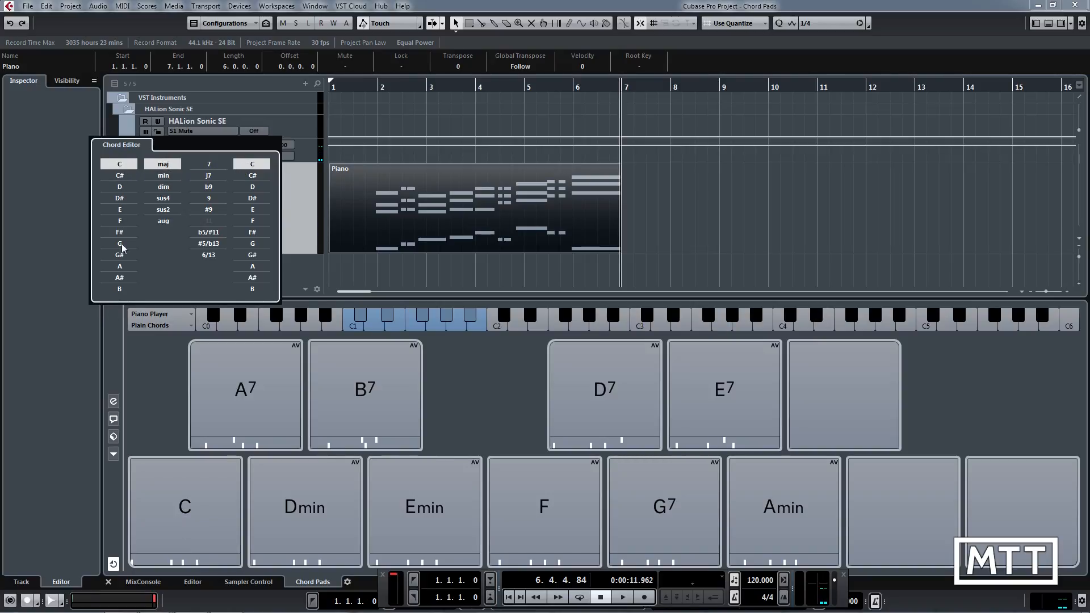
click(208, 164)
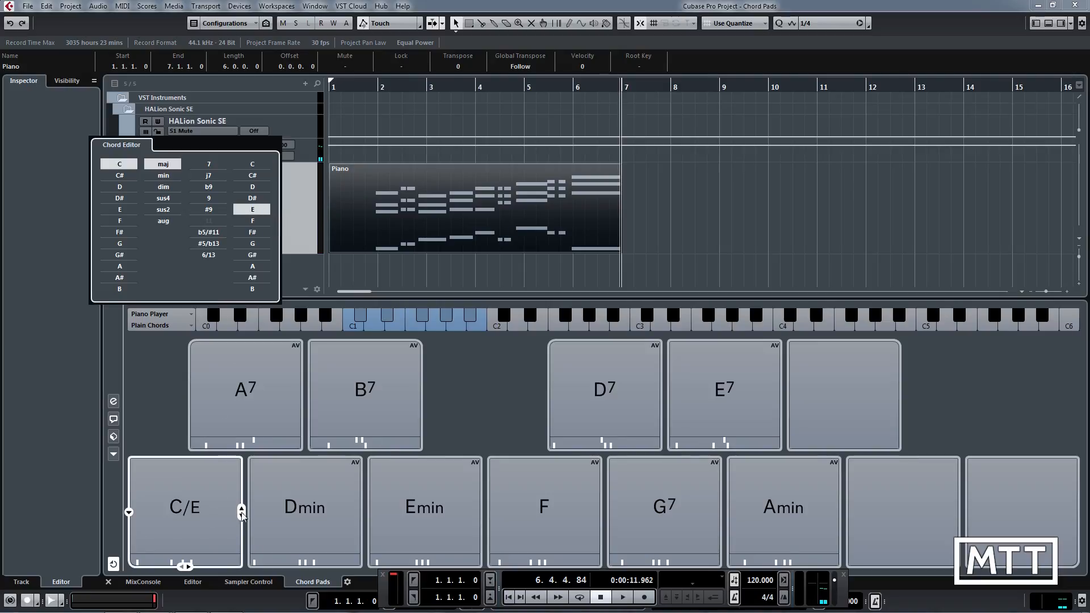
click(184, 507)
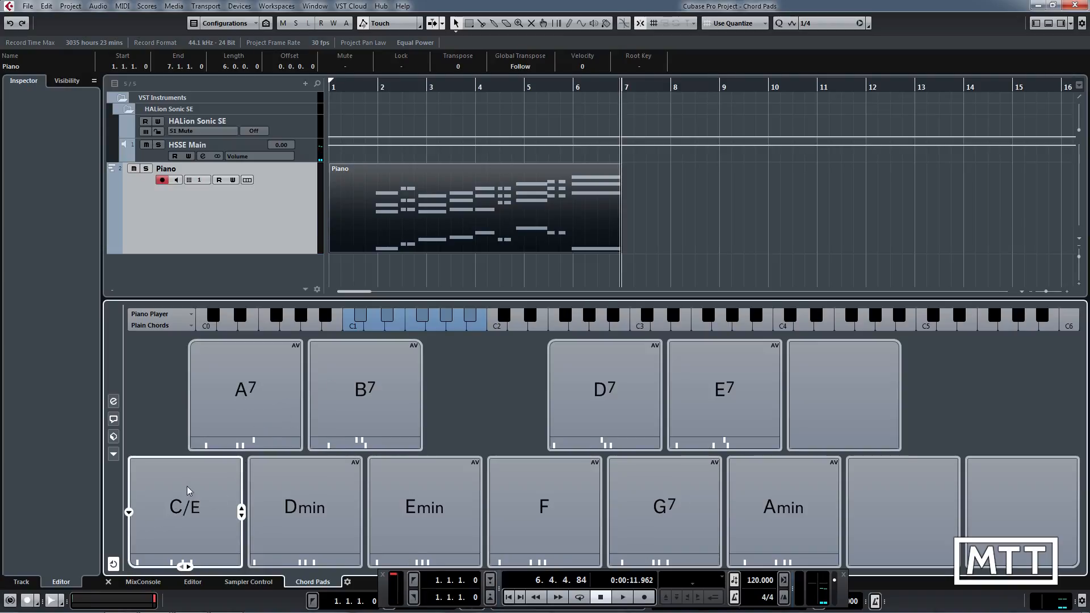
mouse_move(261, 405)
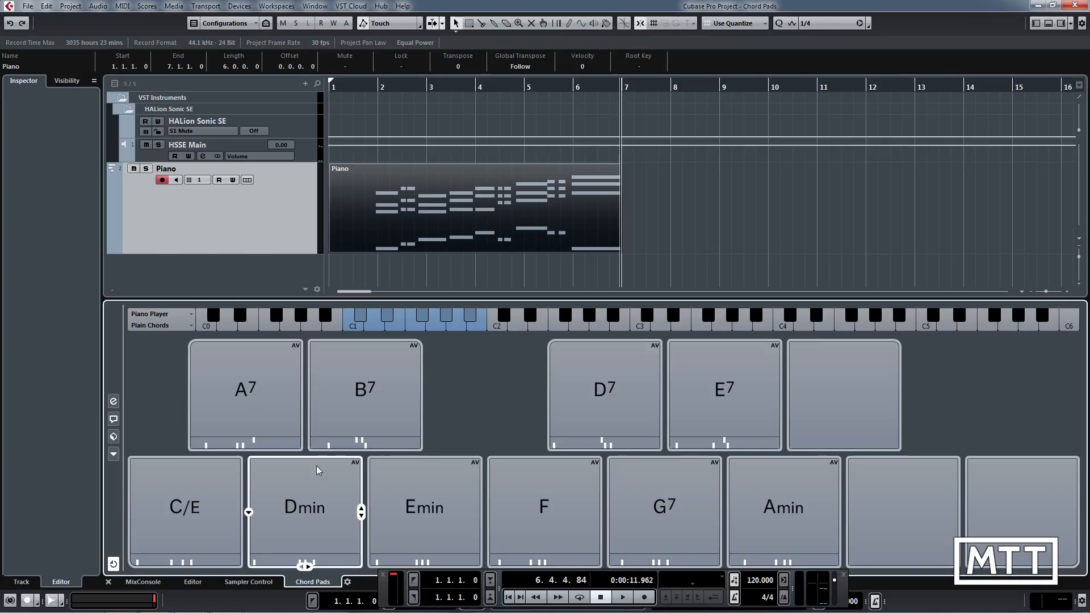
mouse_move(321, 467)
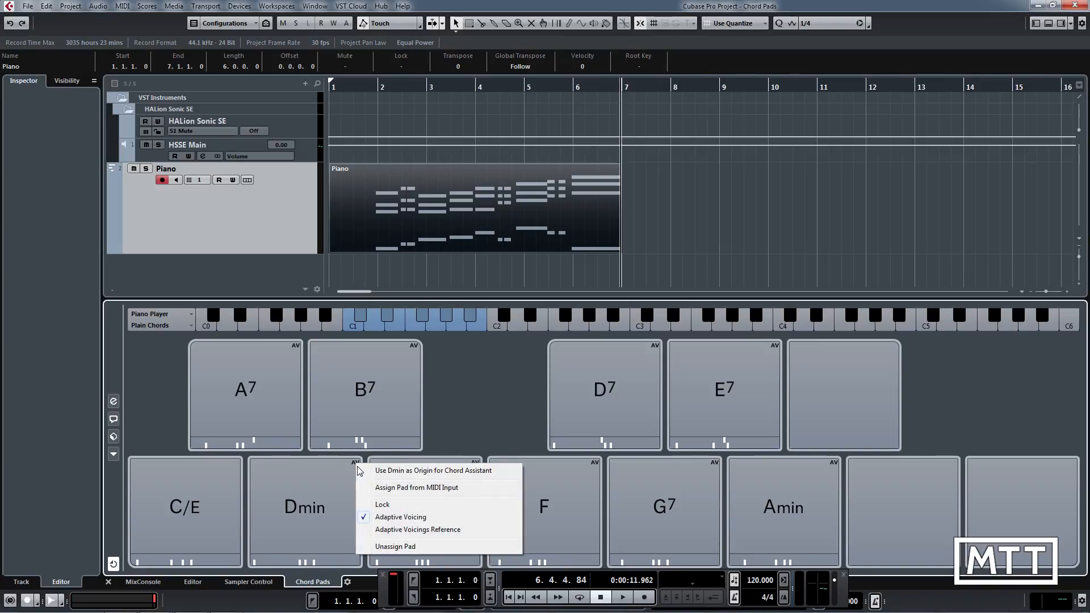
mouse_move(311, 471)
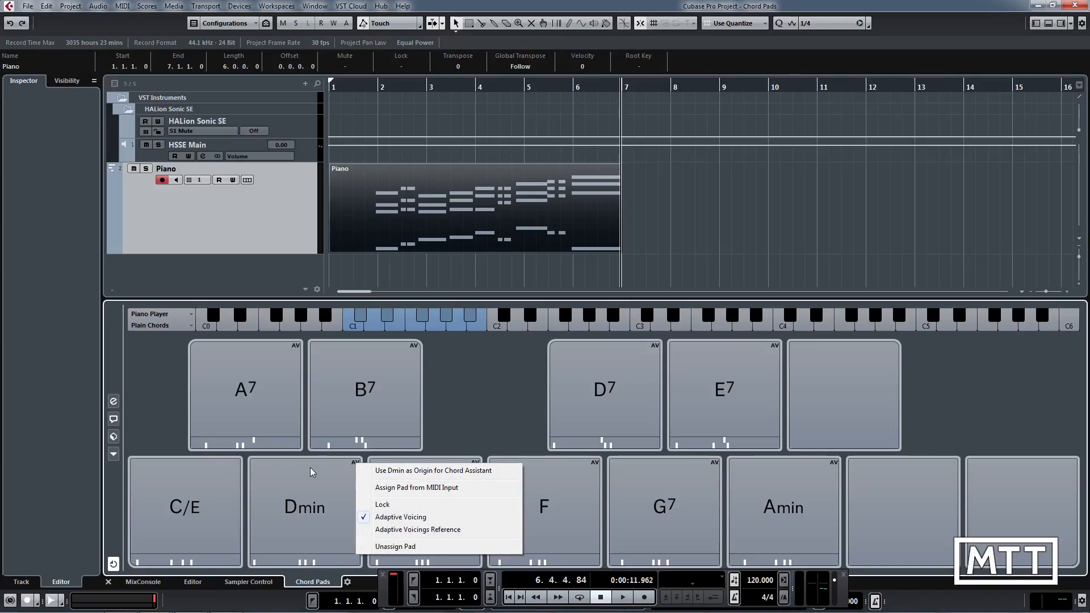
mouse_move(392, 519)
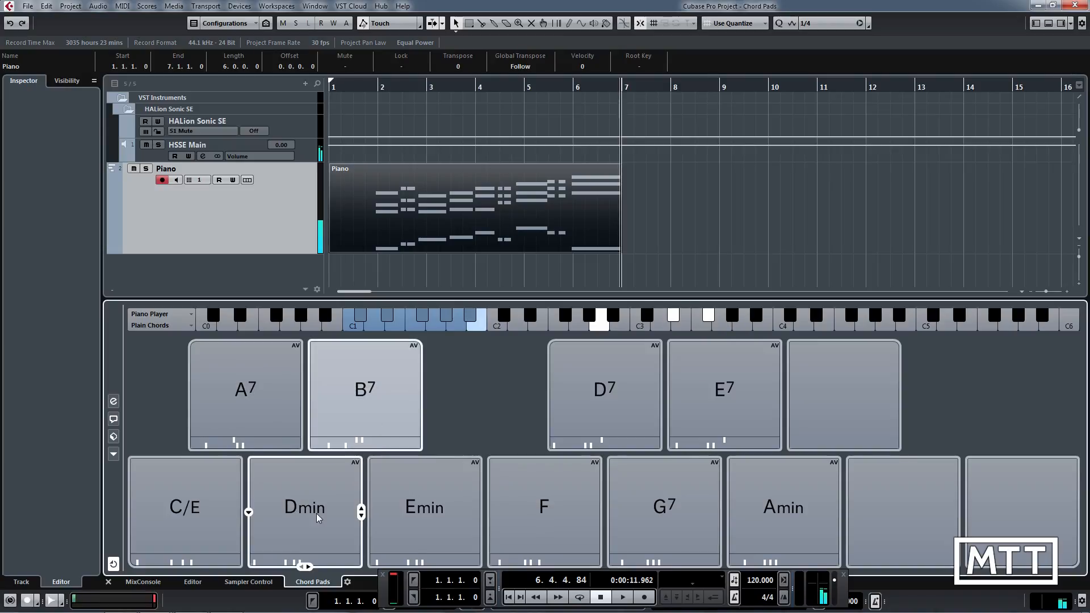
mouse_move(423, 534)
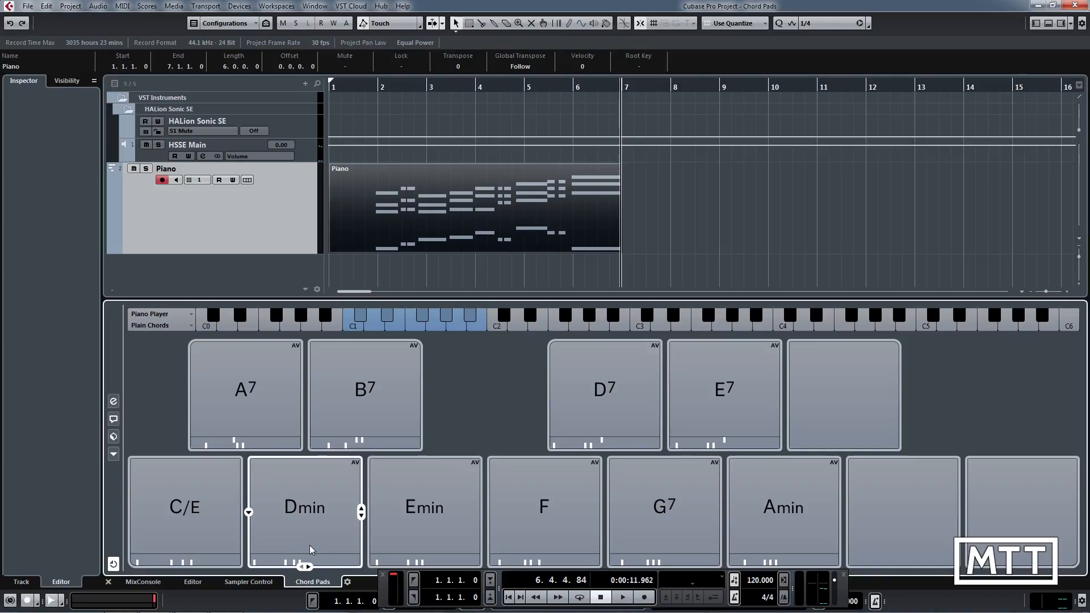
Audition the B7 and A7 pads to hear their adaptive voicings.
click(365, 388)
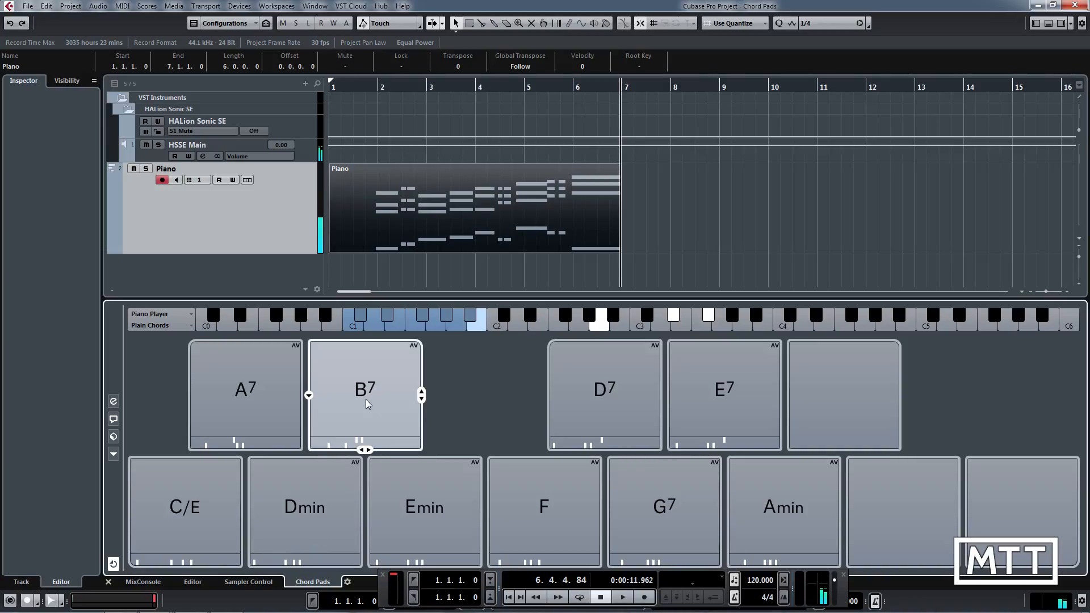
click(423, 345)
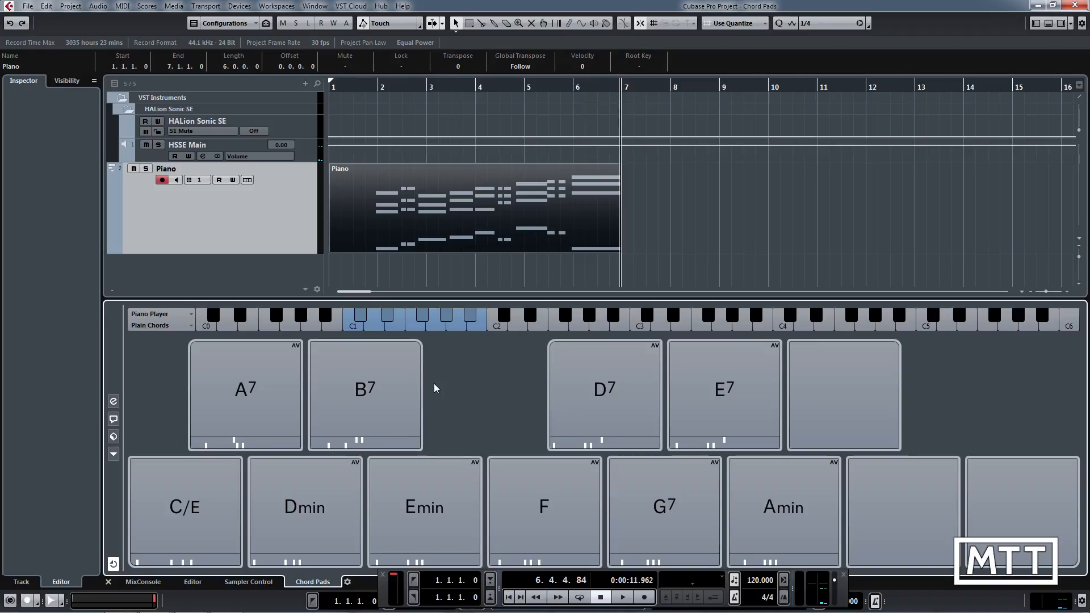
click(245, 389)
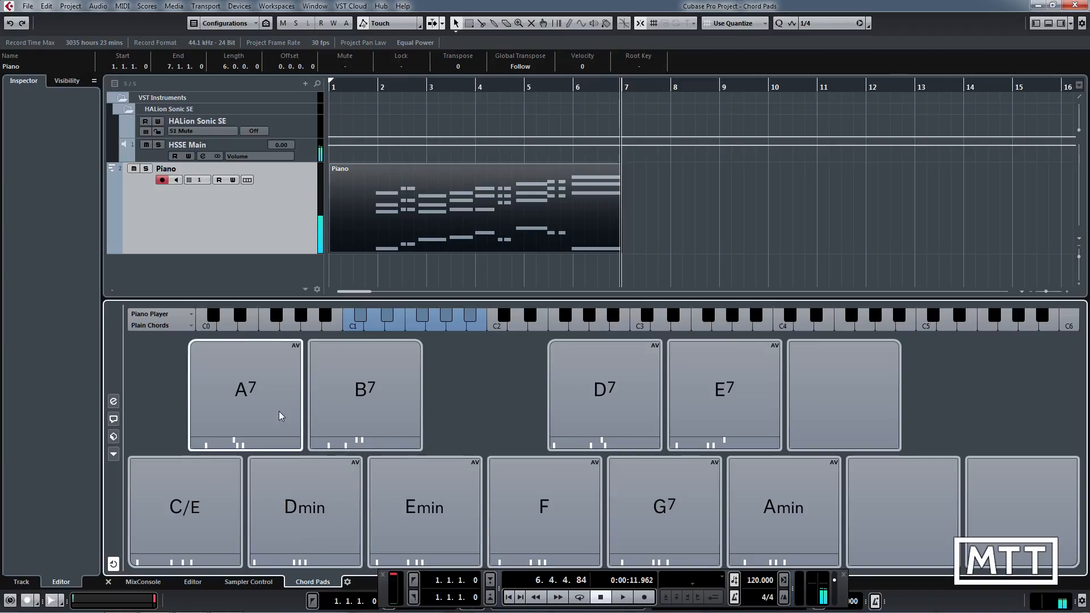
click(544, 508)
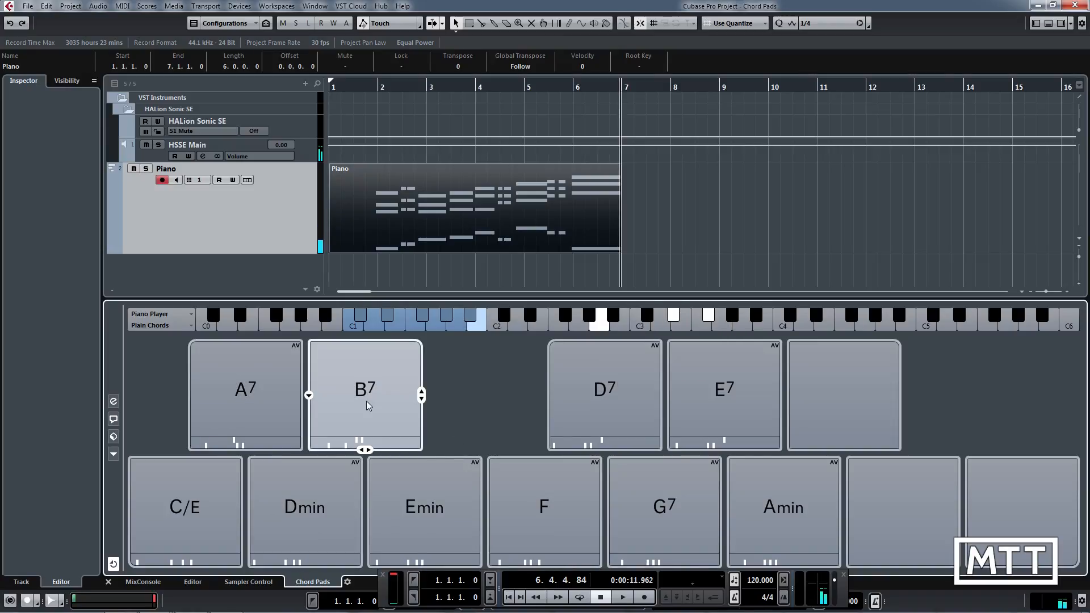
Turn off Adaptive Voicing for the B7 pad from its context menu.
right_click(365, 390)
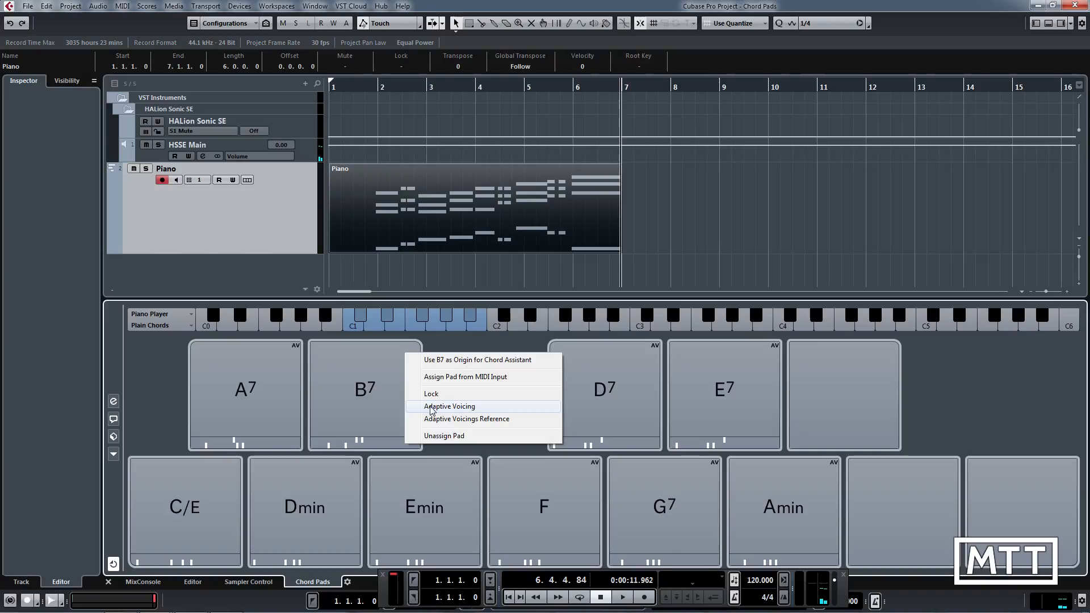
click(450, 406)
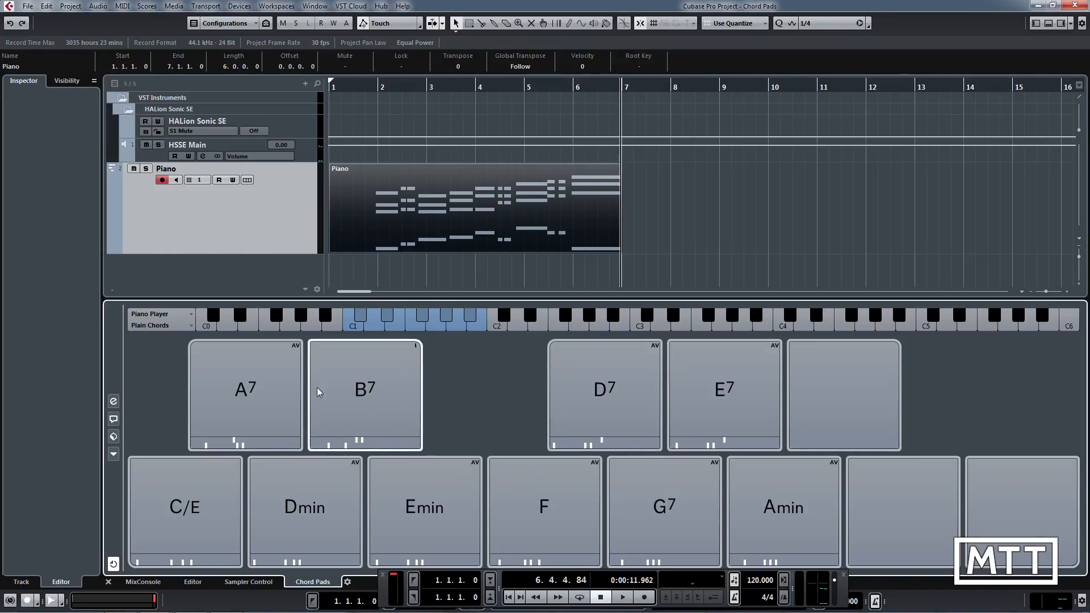
mouse_move(407, 438)
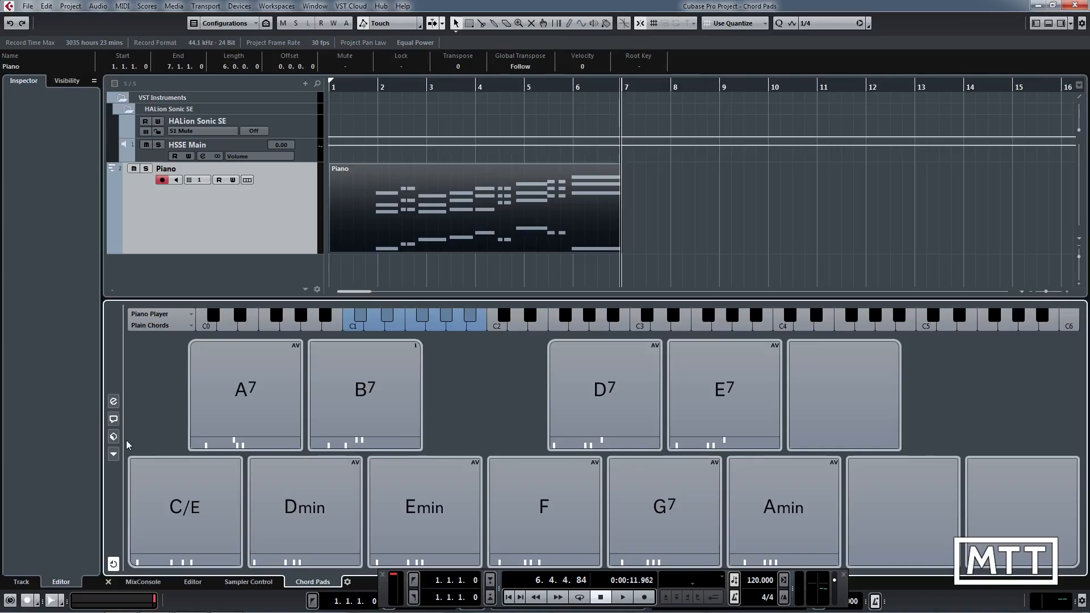
Load the 'Pleasing Rock Pop Chords 1' chord pads preset from the Results browser.
click(112, 436)
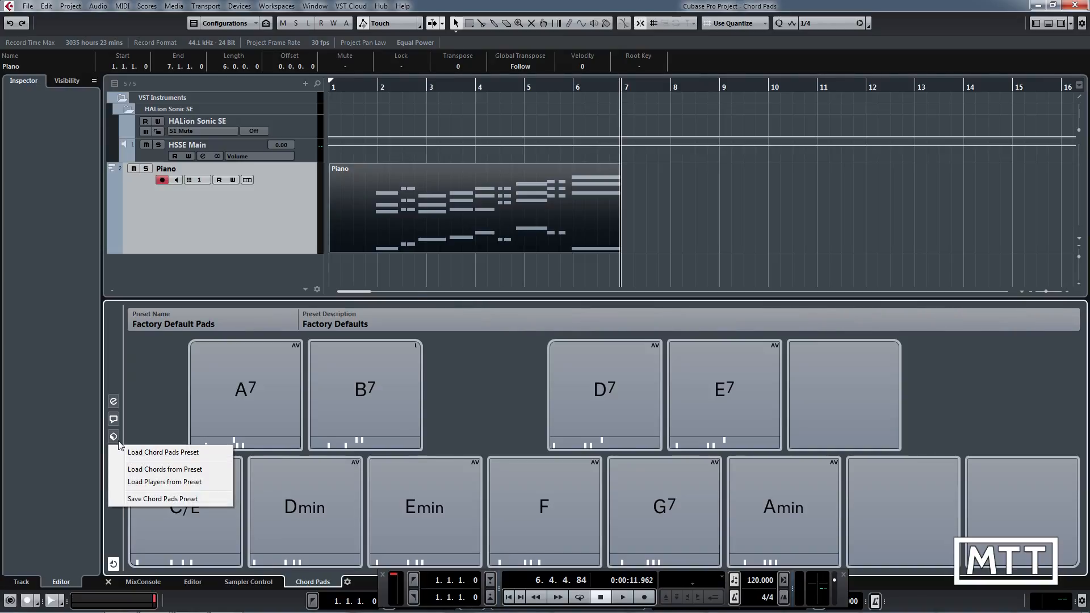
click(163, 452)
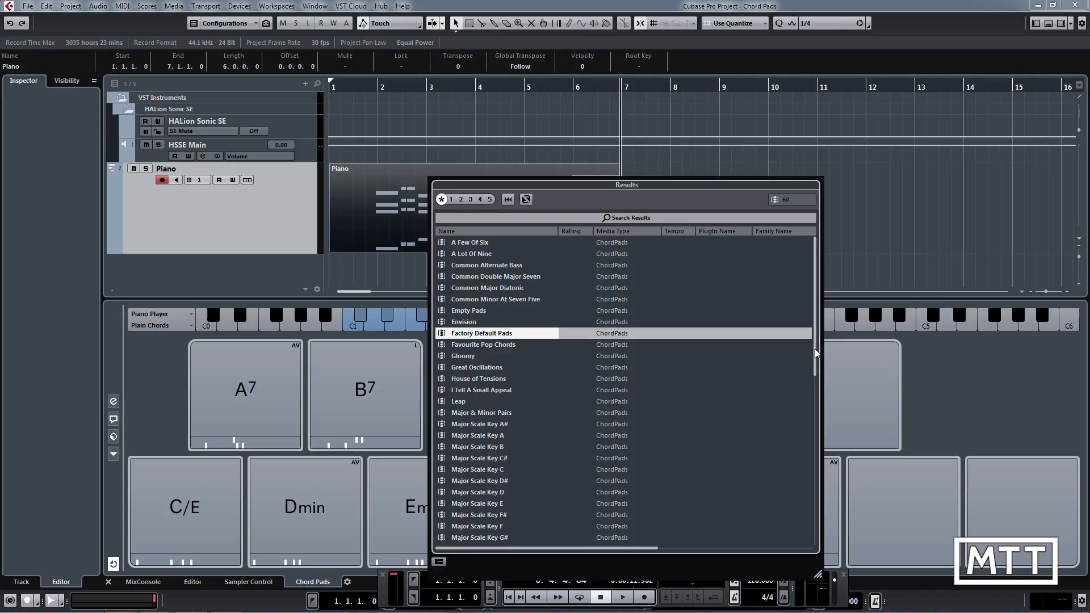
scroll(down, 3)
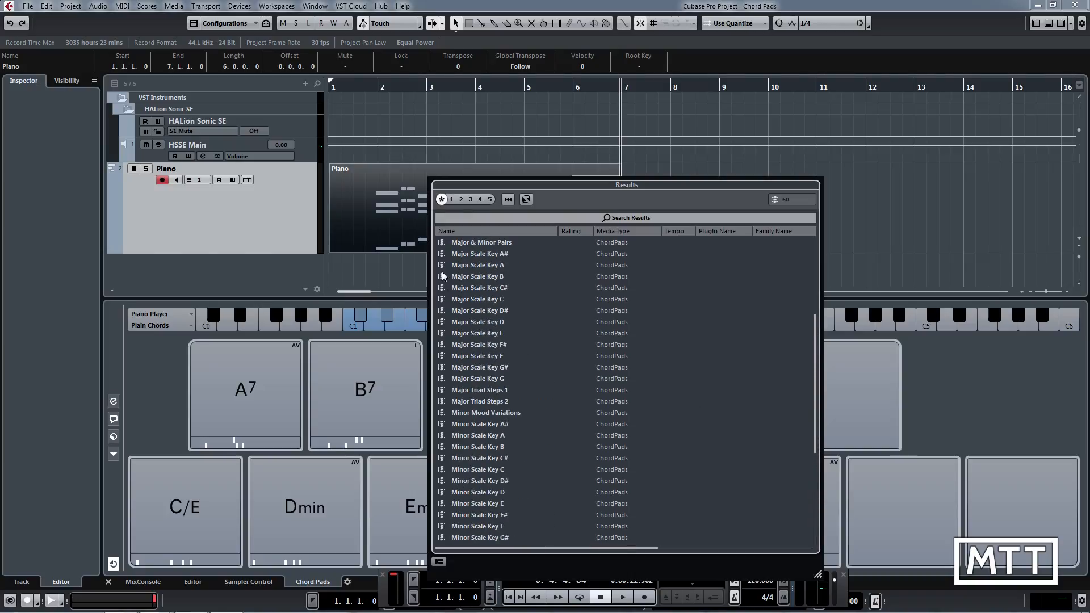
mouse_move(728, 394)
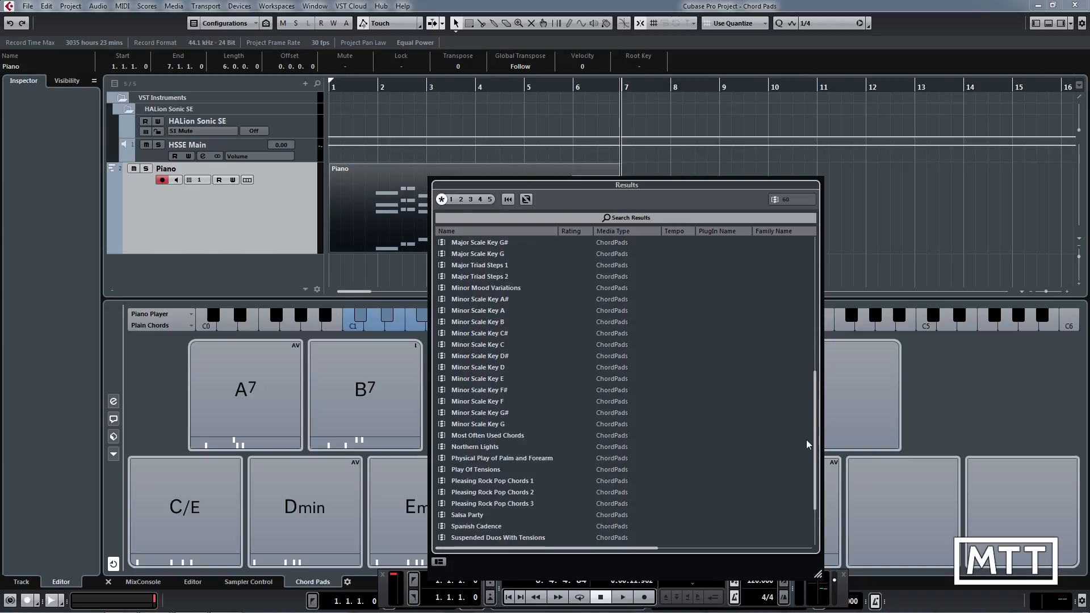
scroll(down, 3)
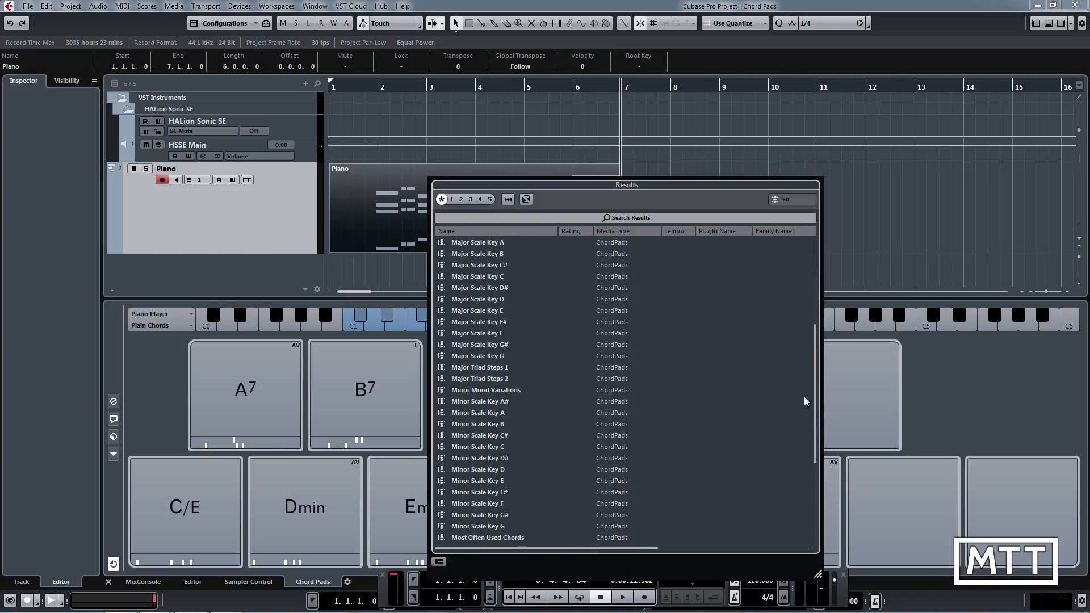
scroll(down, 3)
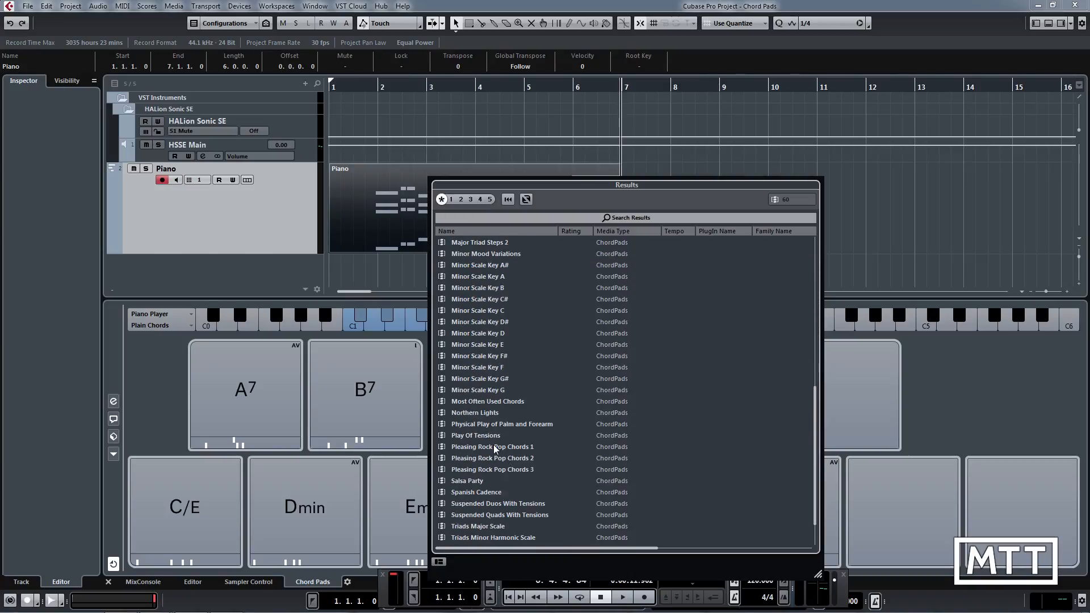
click(492, 447)
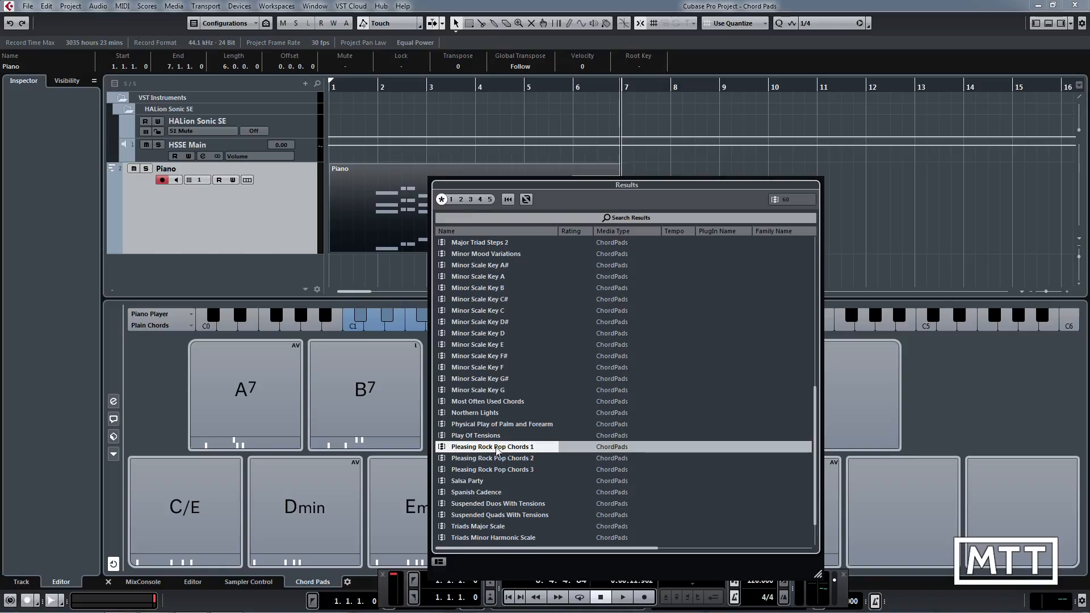
double_click(492, 446)
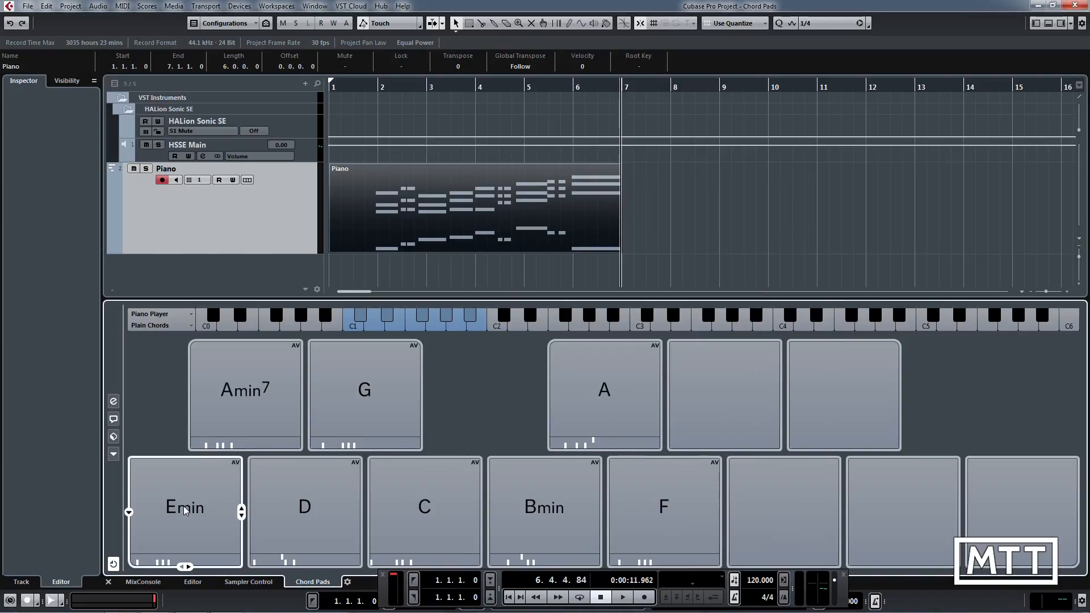
Audition the Emin, D and Amin pads, then scroll the chord pad preset list for another factory set.
click(246, 389)
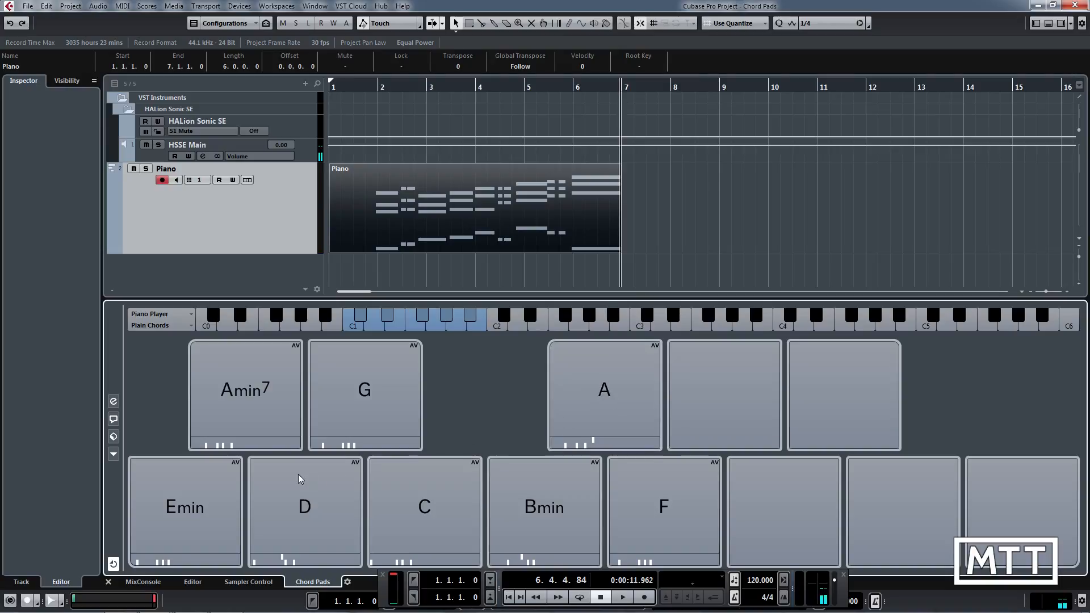
click(113, 436)
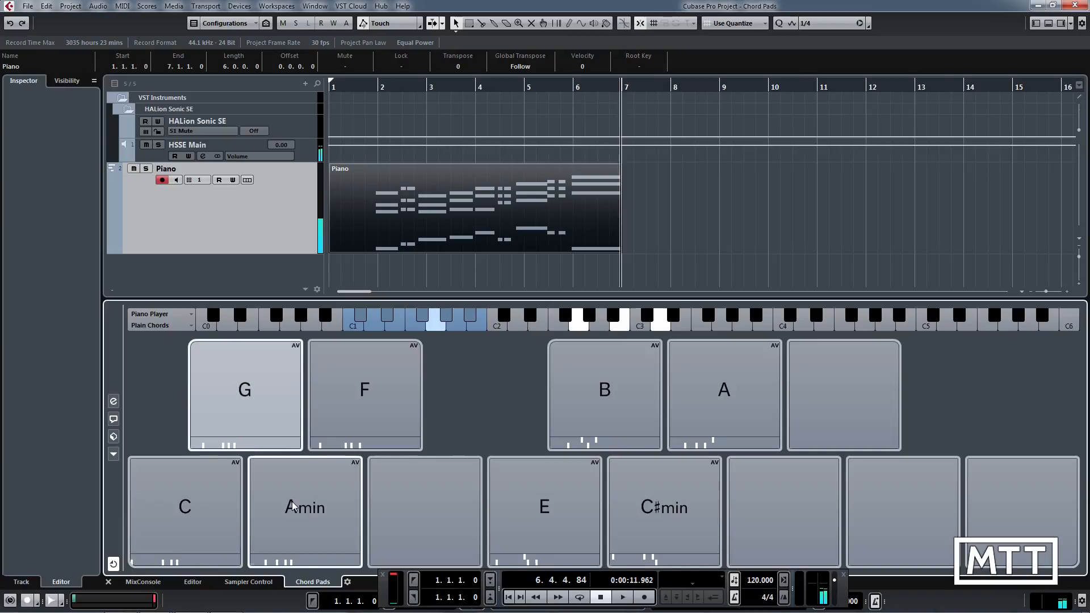
click(603, 389)
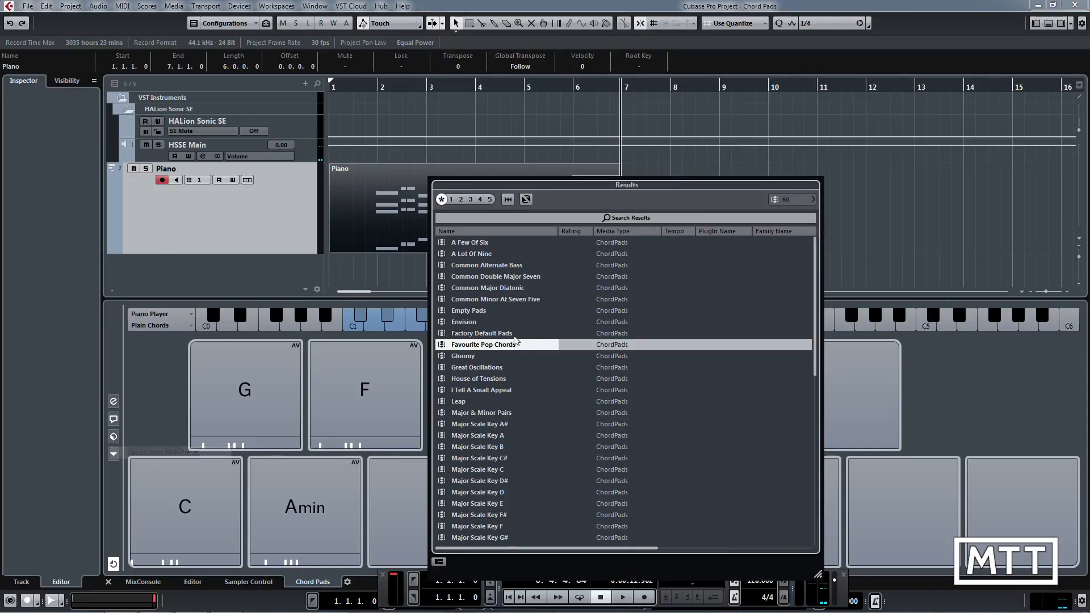
mouse_move(472, 253)
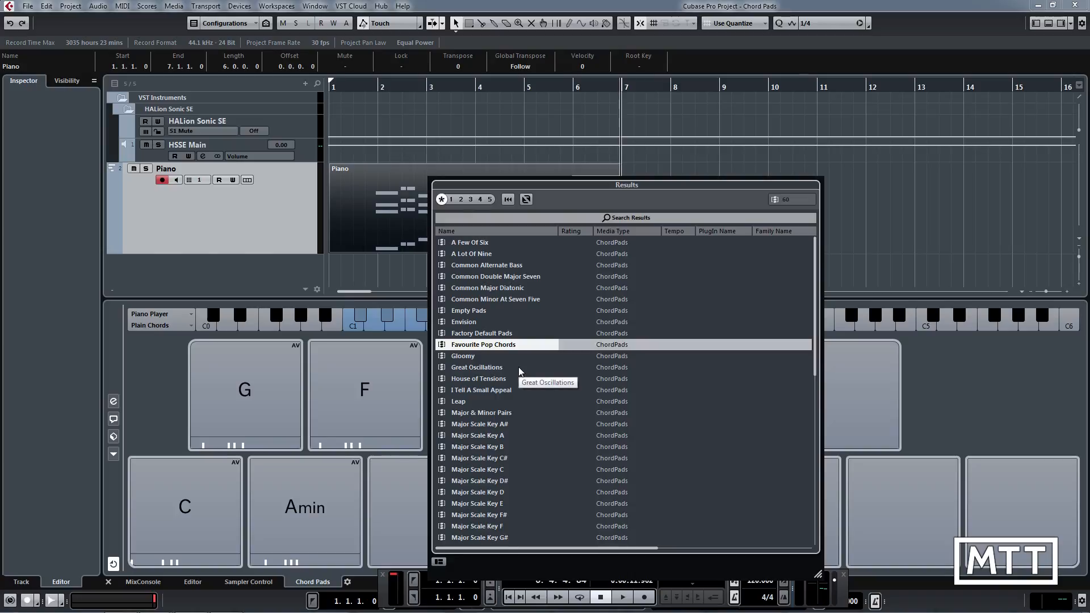
scroll(down, 3)
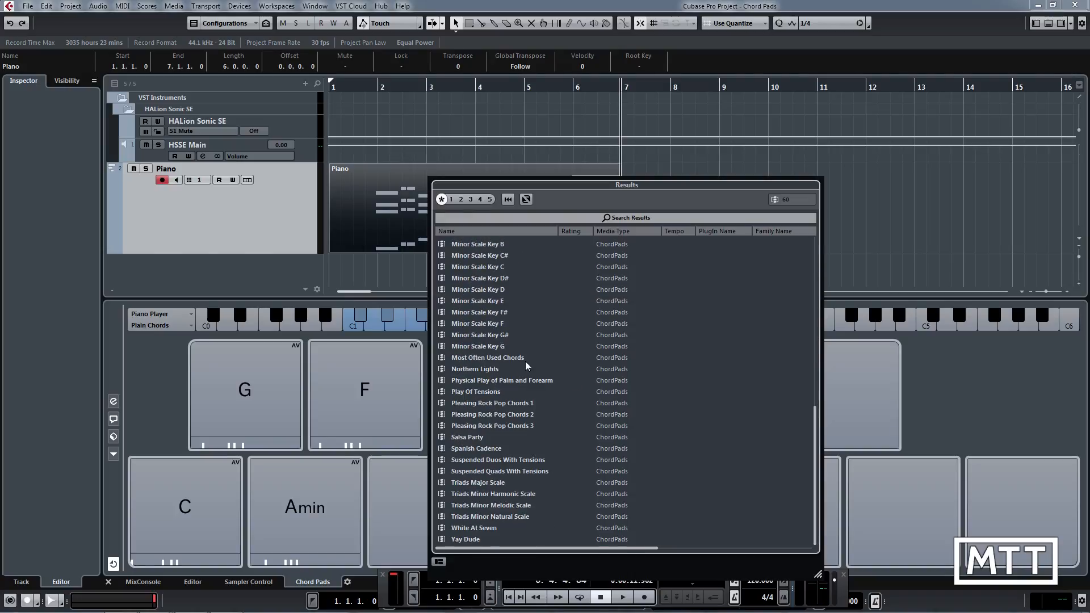